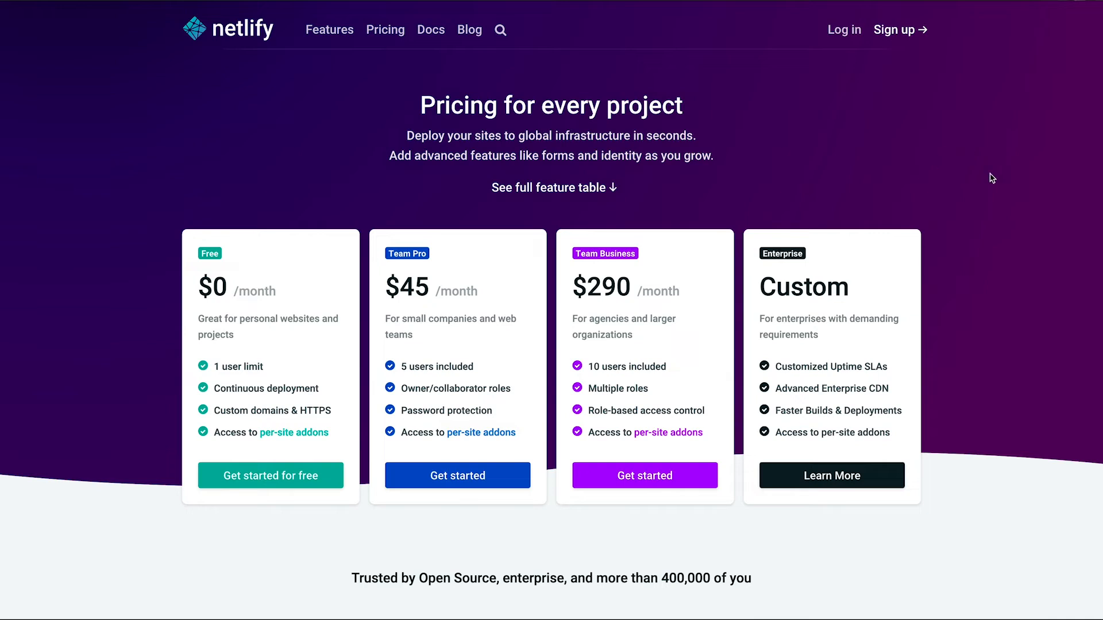
- Scroll through the Netlify pricing page toward the Large Media product section
scroll(down, 3)
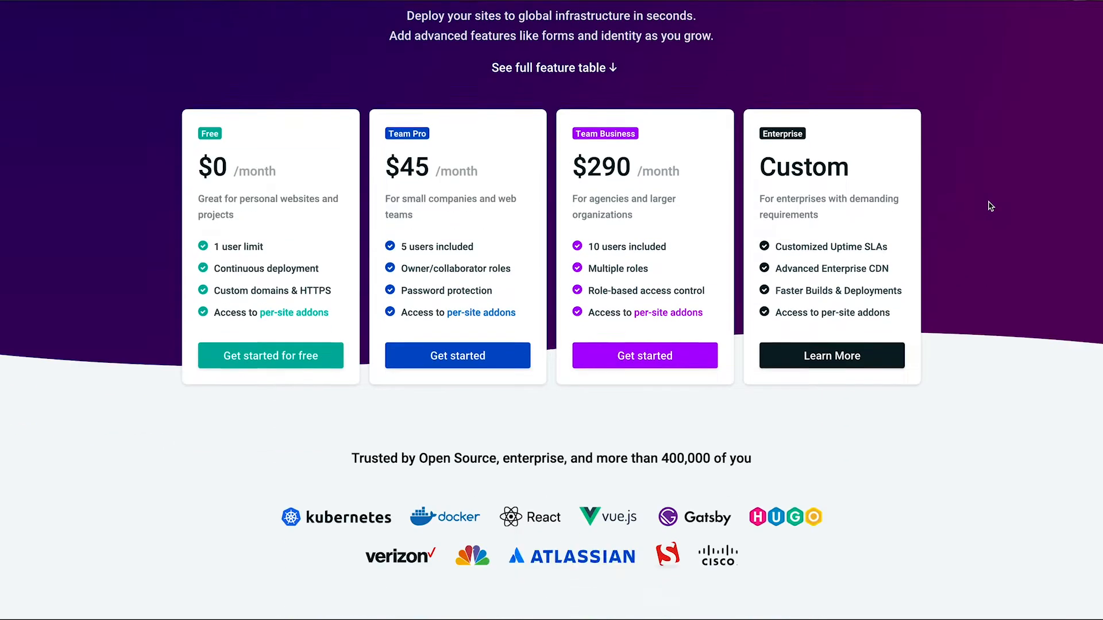
scroll(down, 3)
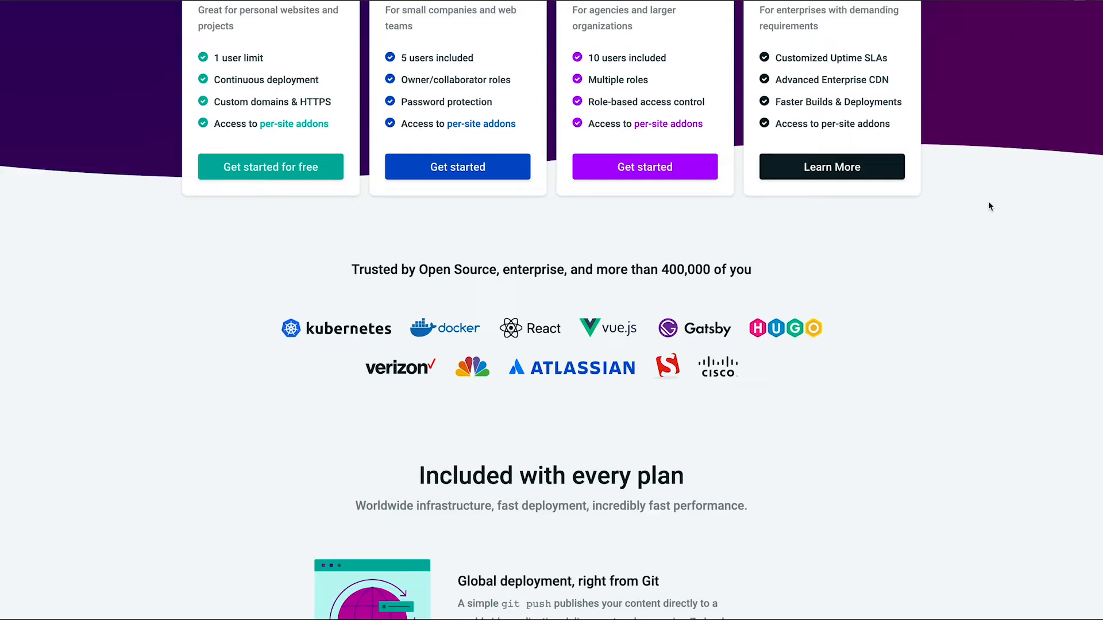
scroll(down, 3)
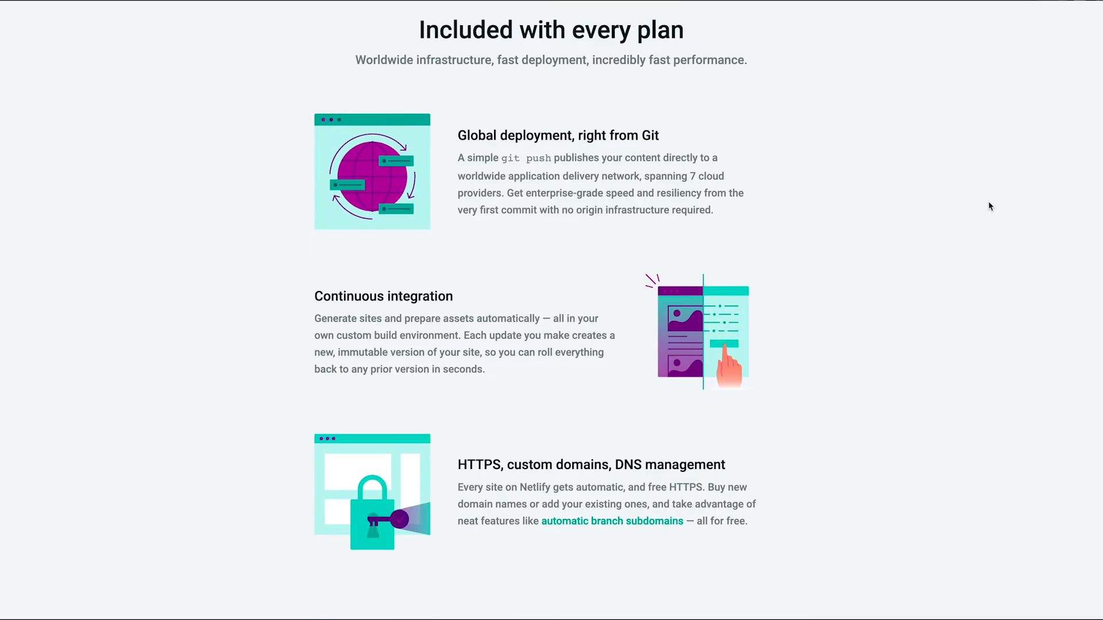
scroll(down, 3)
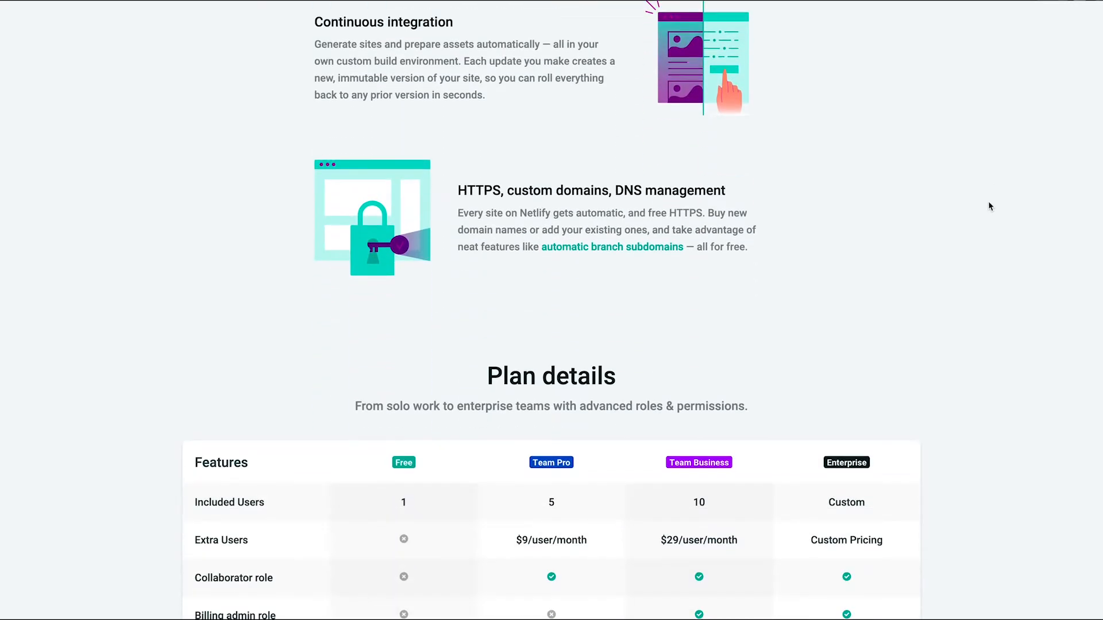
scroll(down, 3)
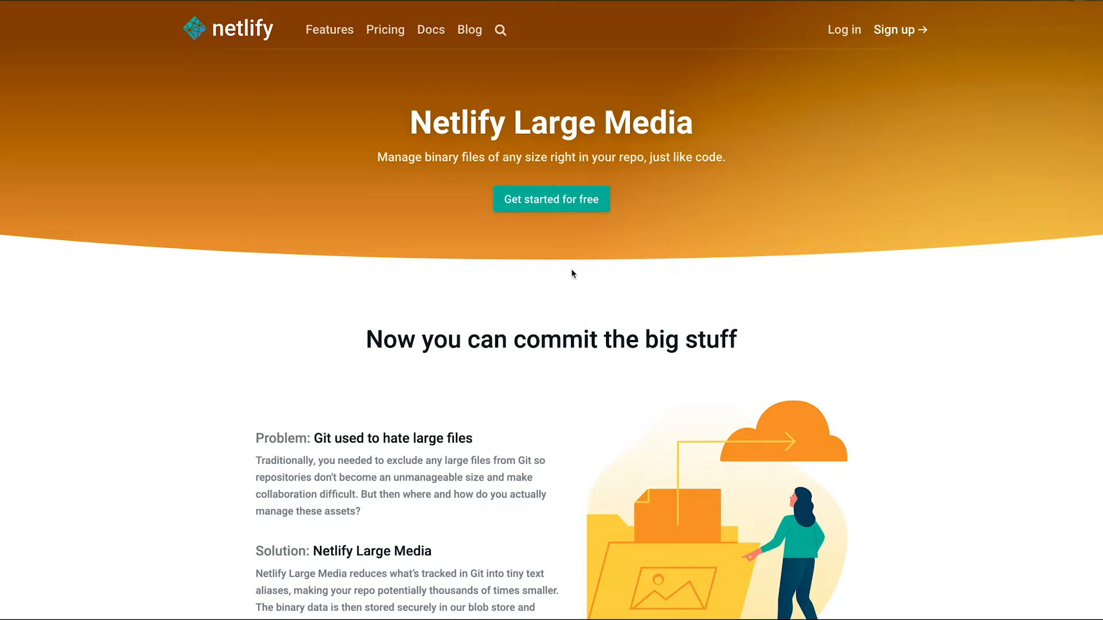
scroll(down, 3)
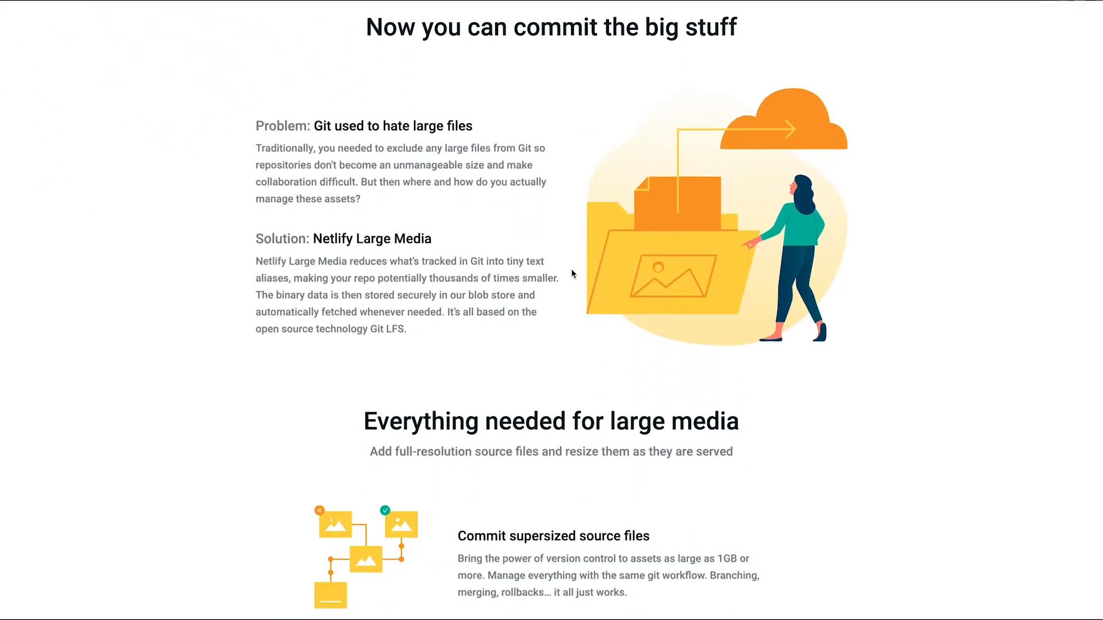
- Scroll the Large Media page down to its free-to-start plans and transformation limits
scroll(down, 3)
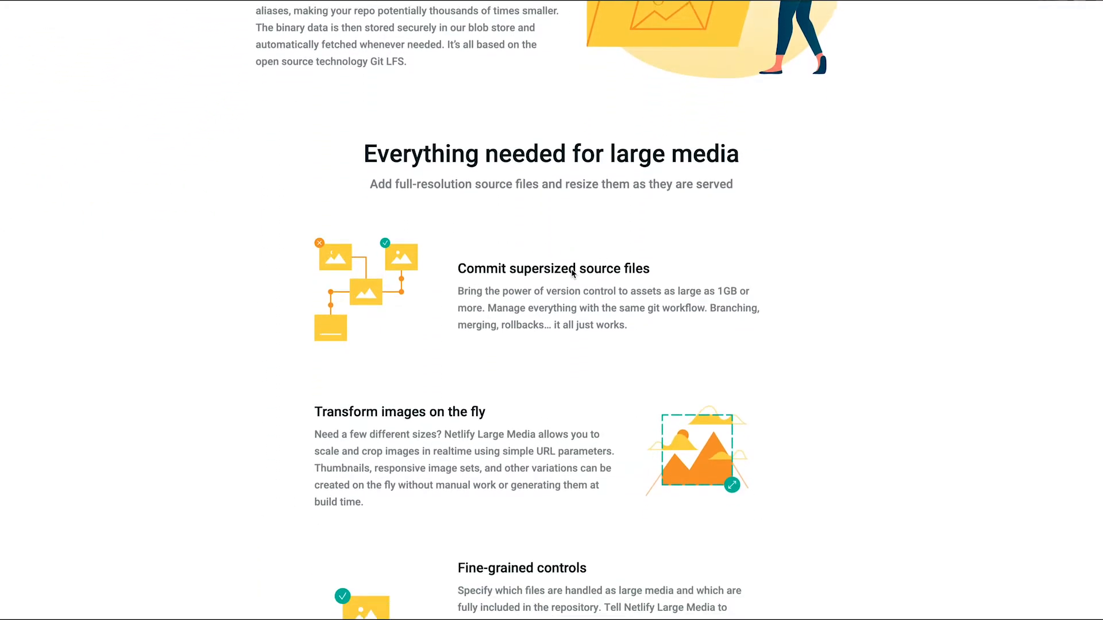
scroll(down, 3)
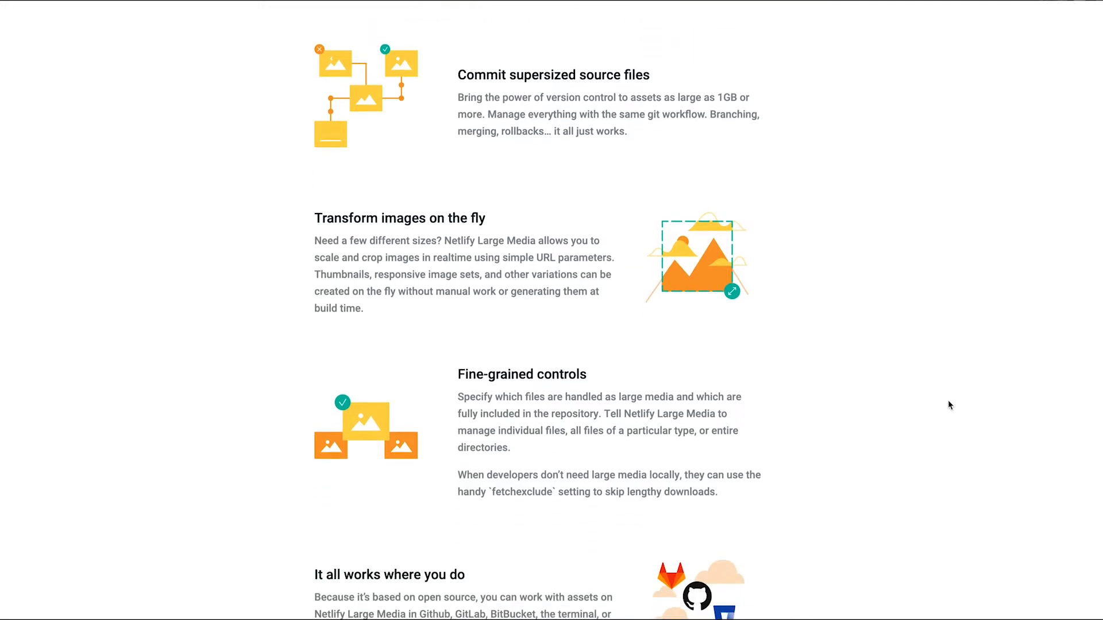
scroll(down, 3)
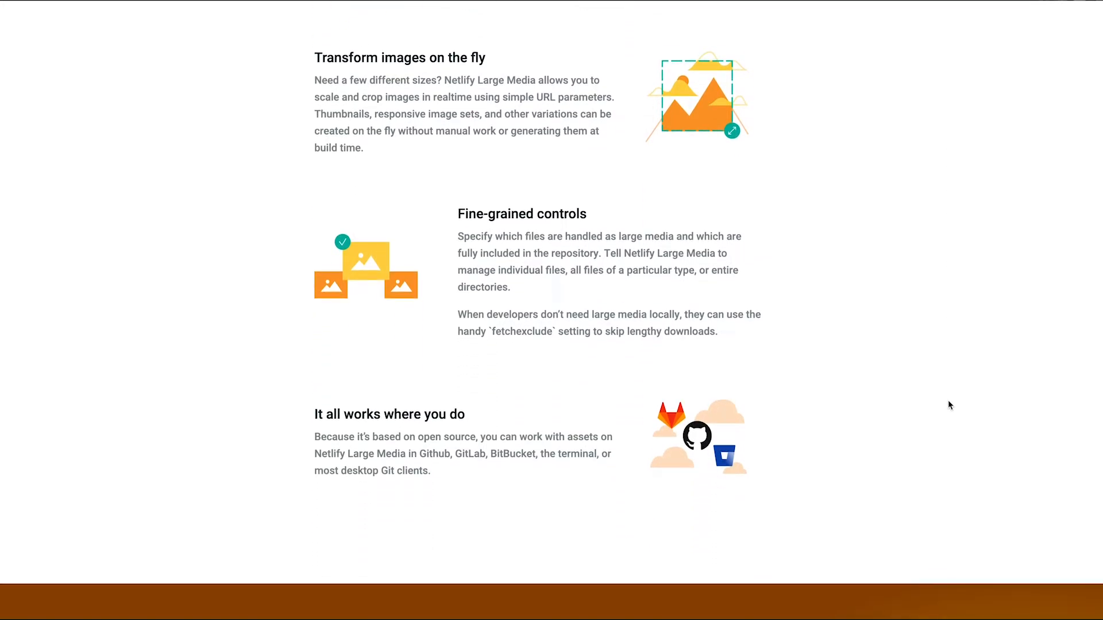
scroll(down, 3)
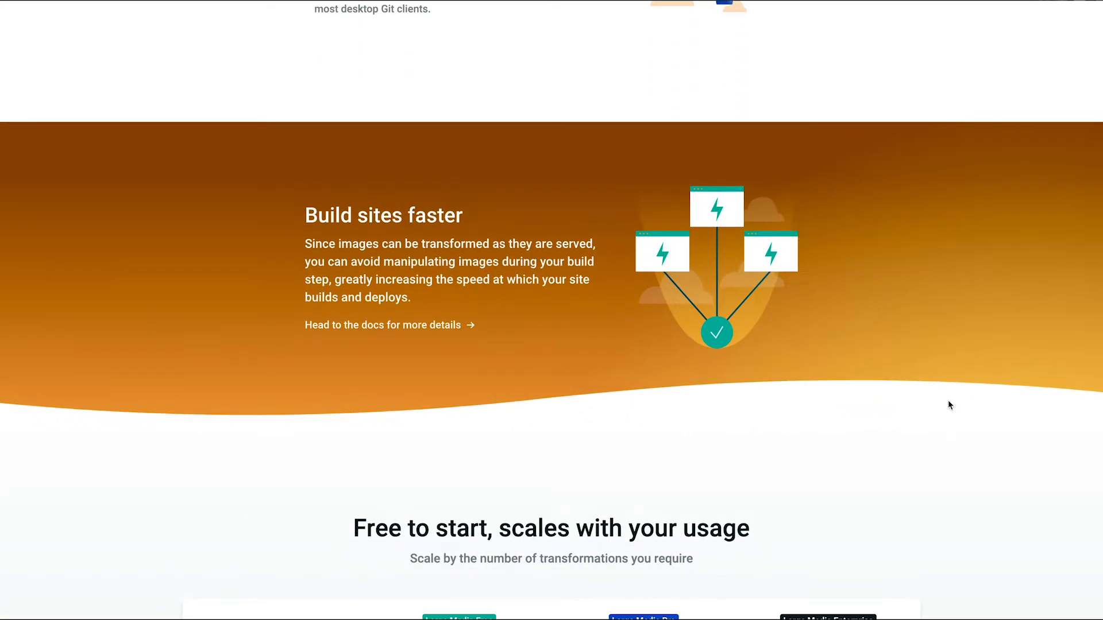
scroll(down, 3)
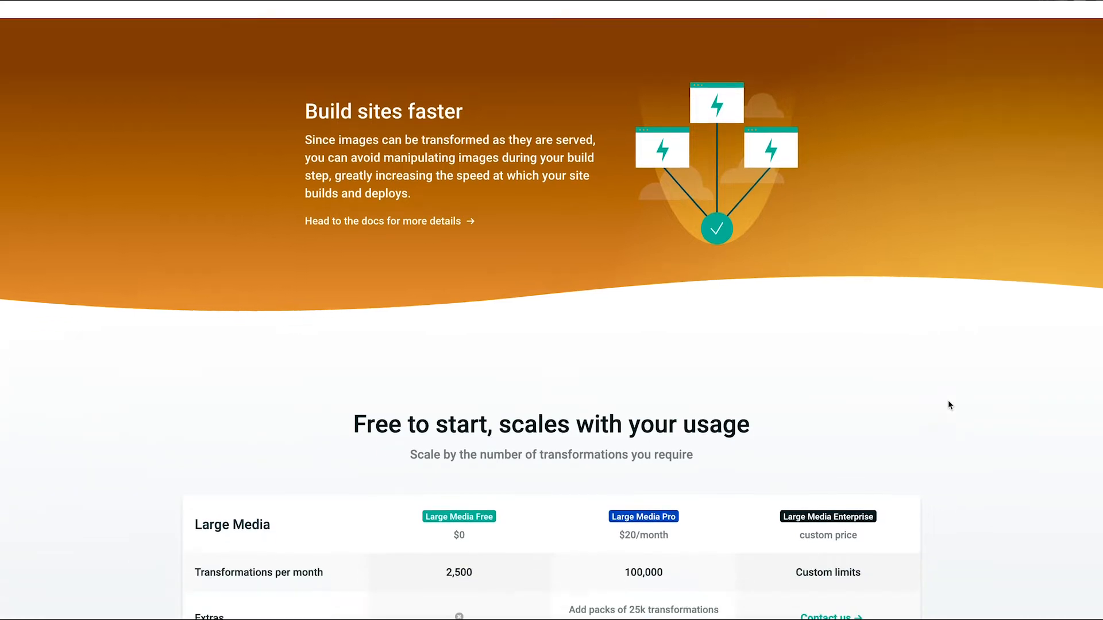
scroll(down, 3)
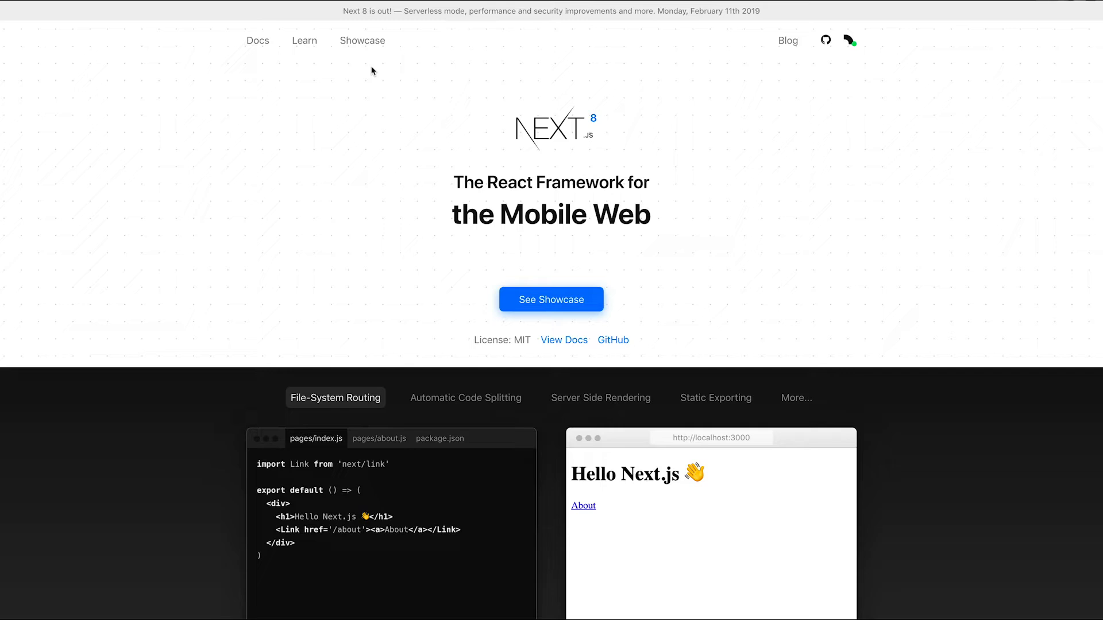
- Read the Next.js 8 post from the 'Next 8 is out!' banner through serverless mode and on-demand entries
click(788, 40)
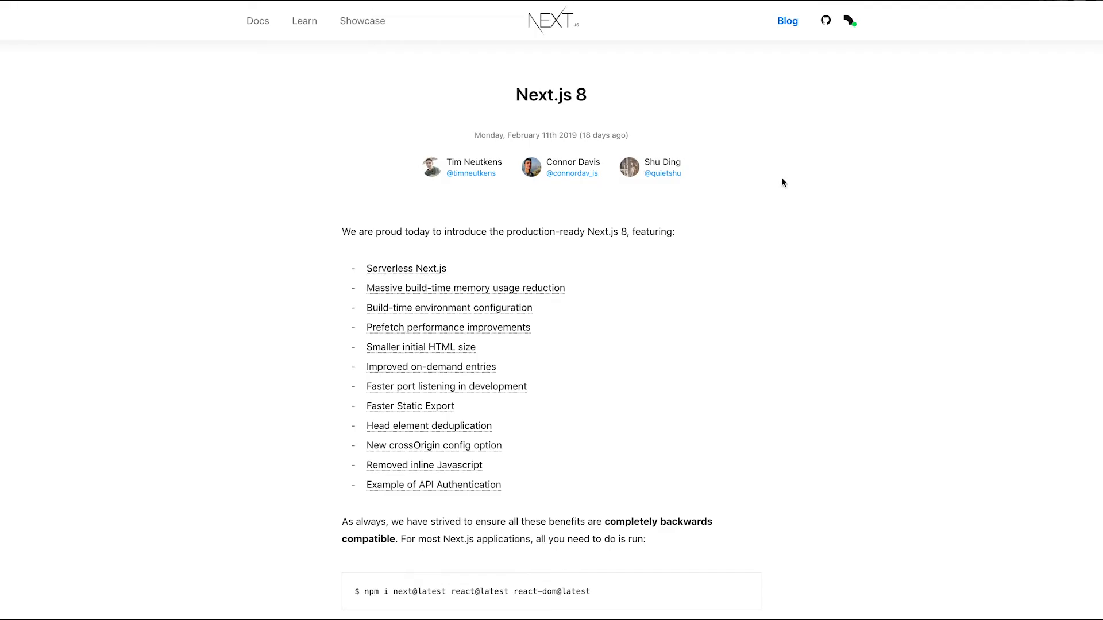
scroll(down, 3)
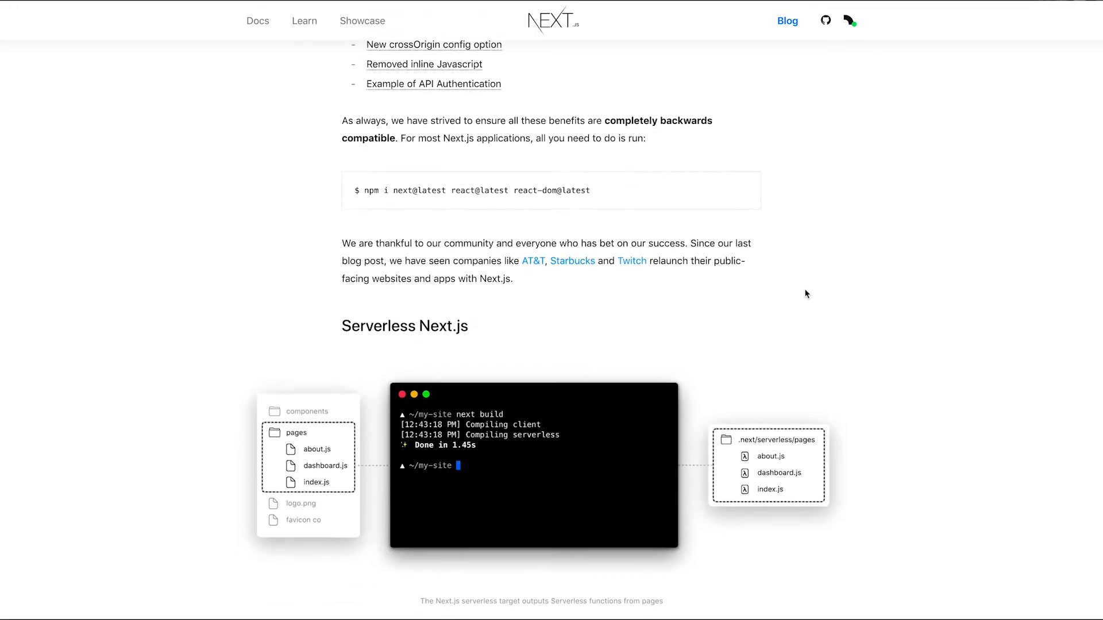
scroll(down, 3)
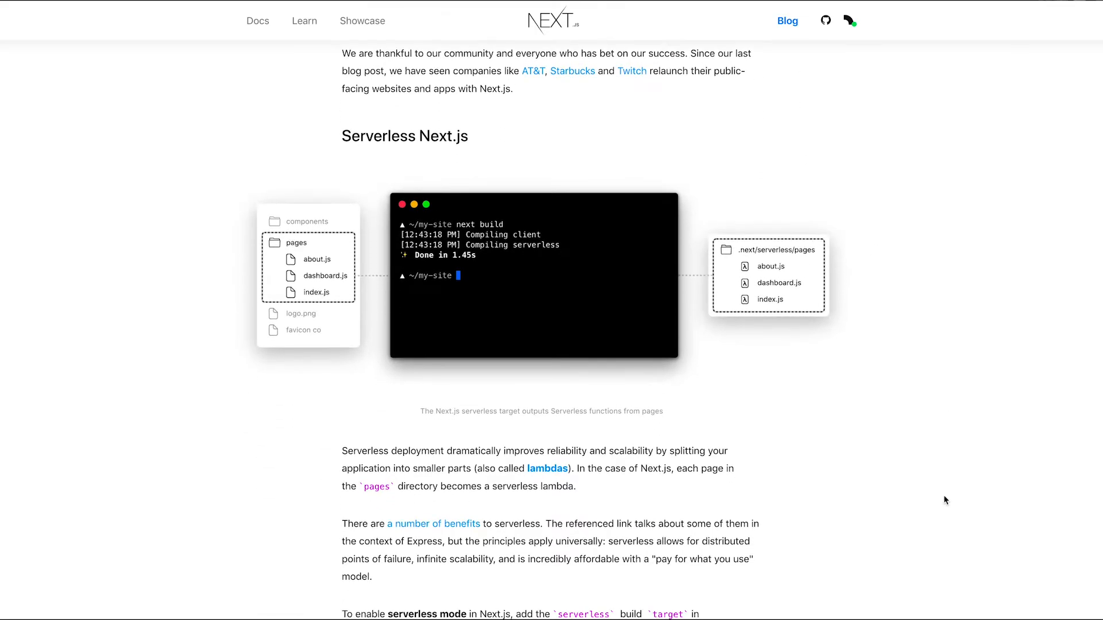
scroll(down, 3)
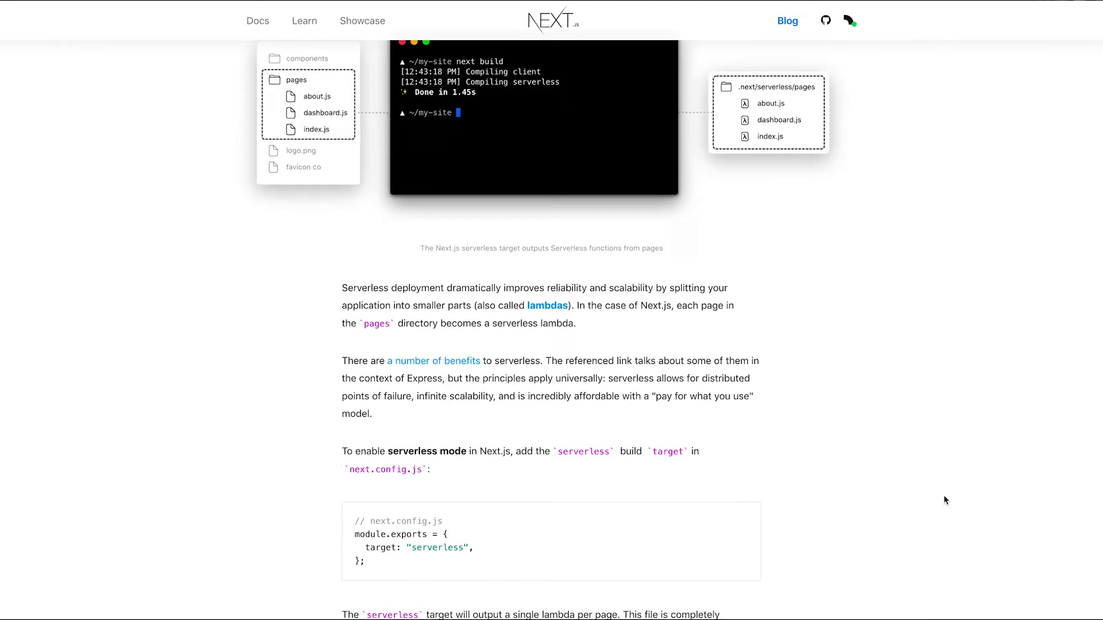
scroll(down, 3)
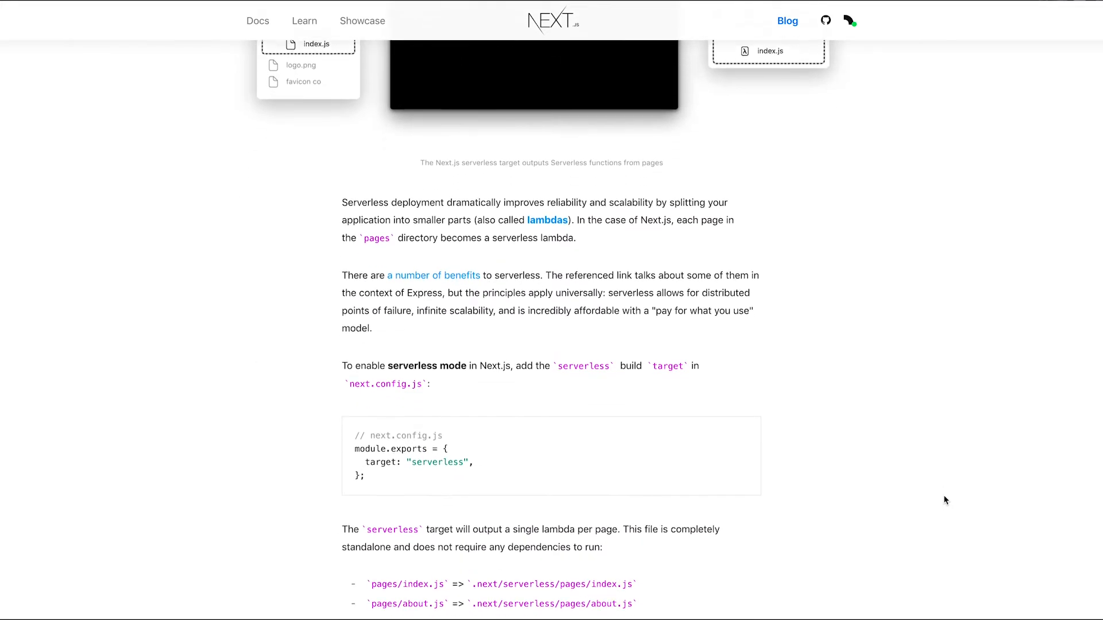
scroll(down, 3)
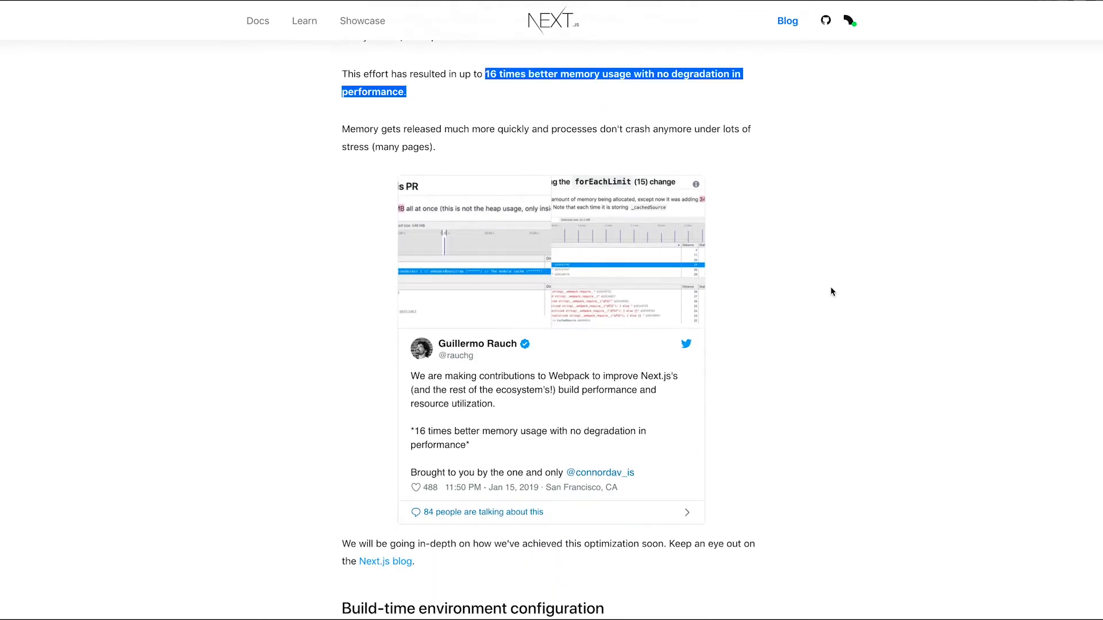
scroll(down, 3)
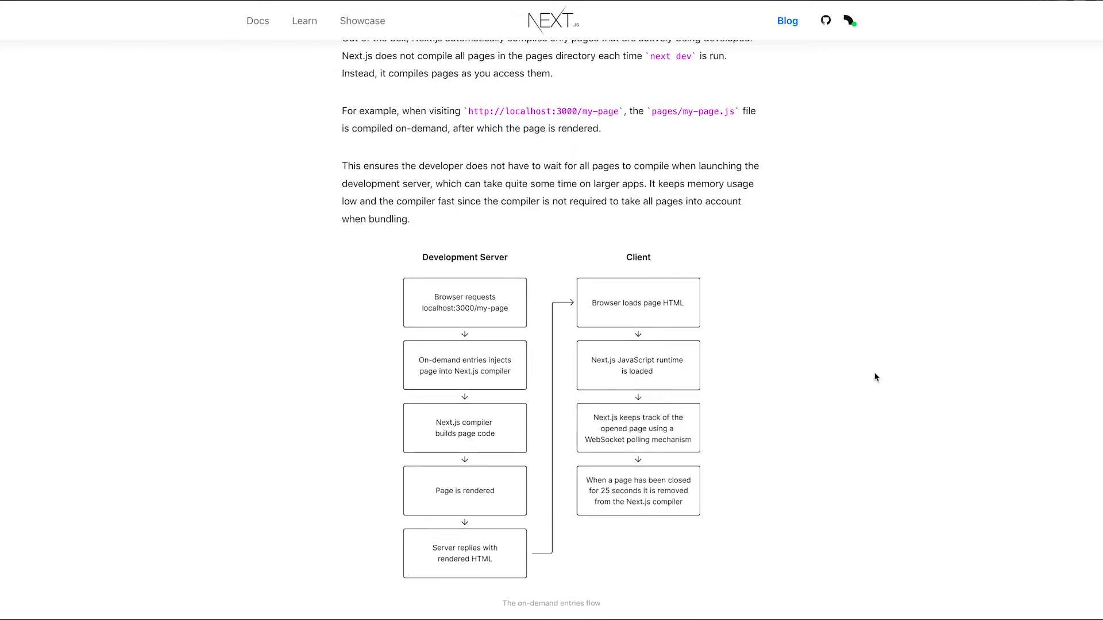
scroll(down, 3)
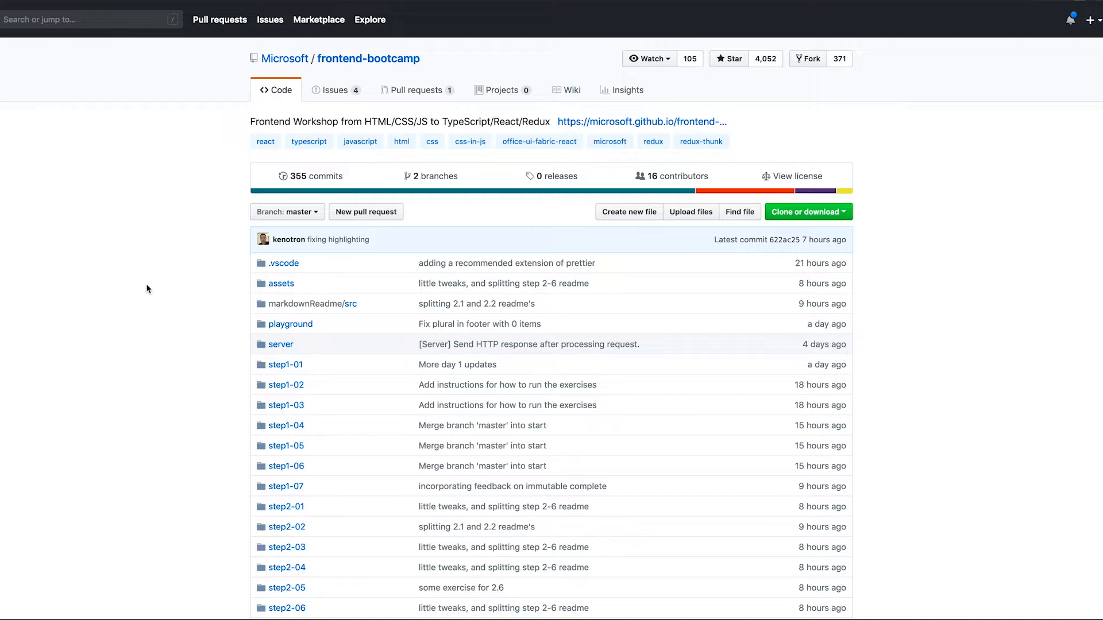
mouse_move(636, 126)
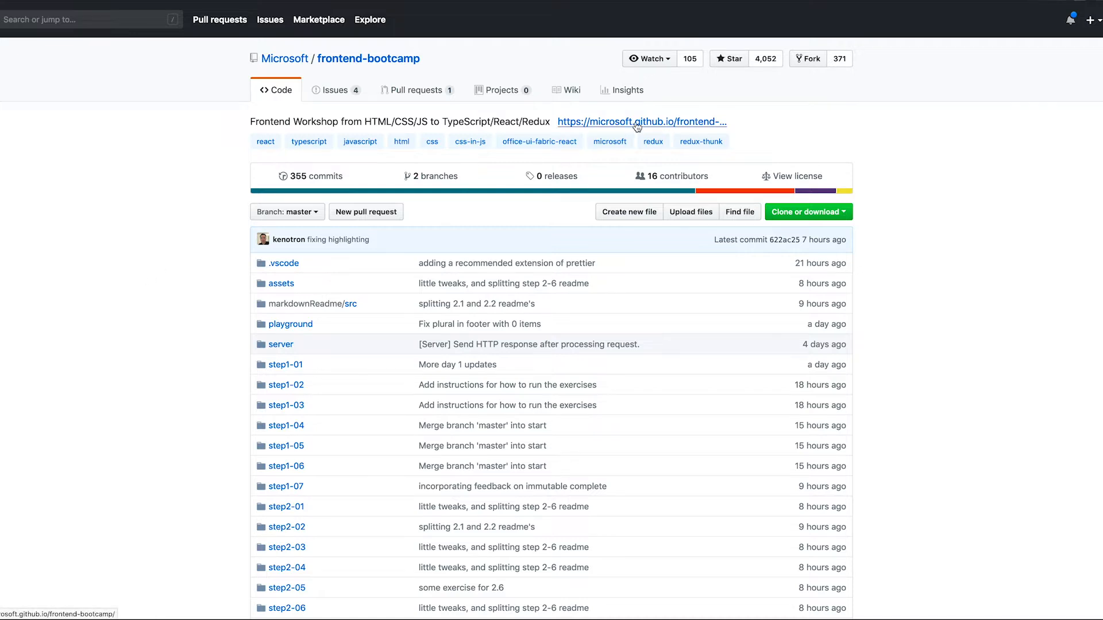
- Scroll past the frontend-bootcamp file list to the README introducing the workshop
scroll(down, 3)
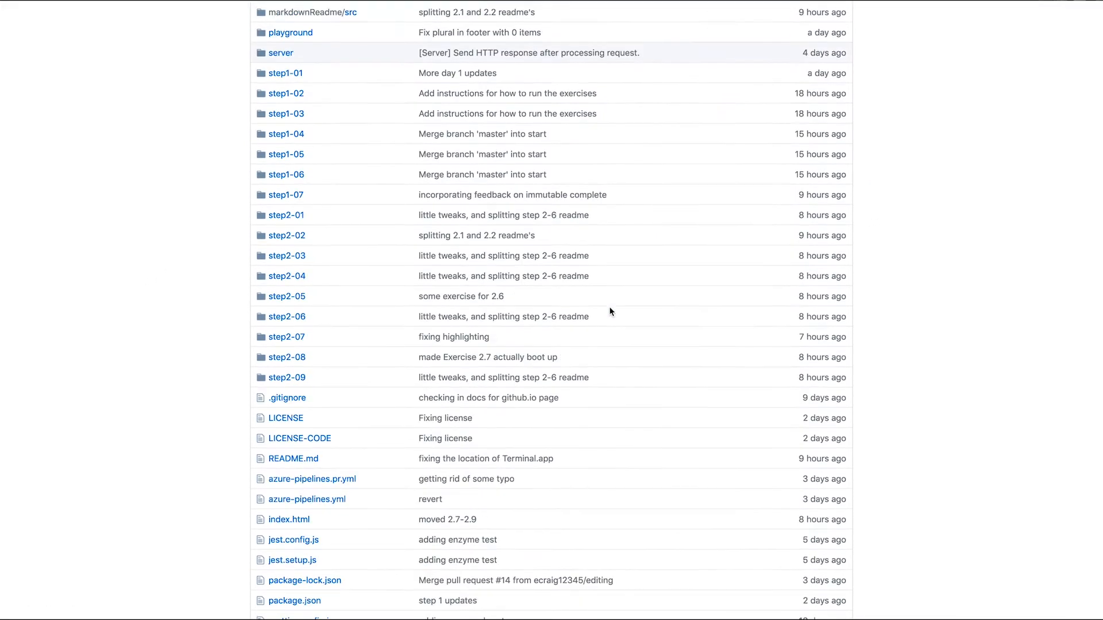
scroll(down, 3)
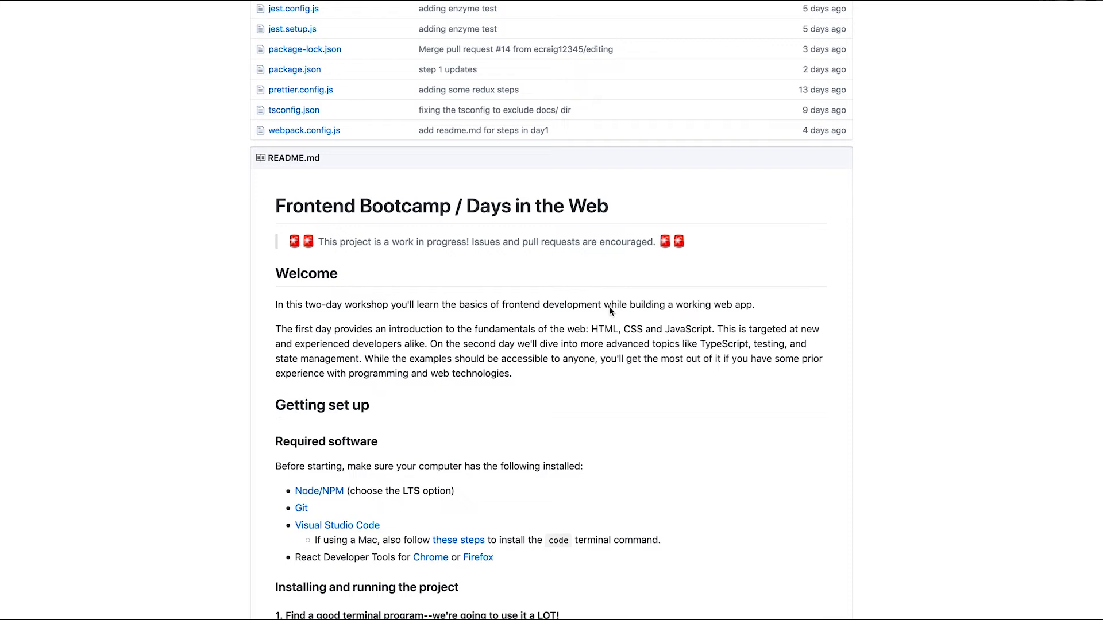
scroll(down, 3)
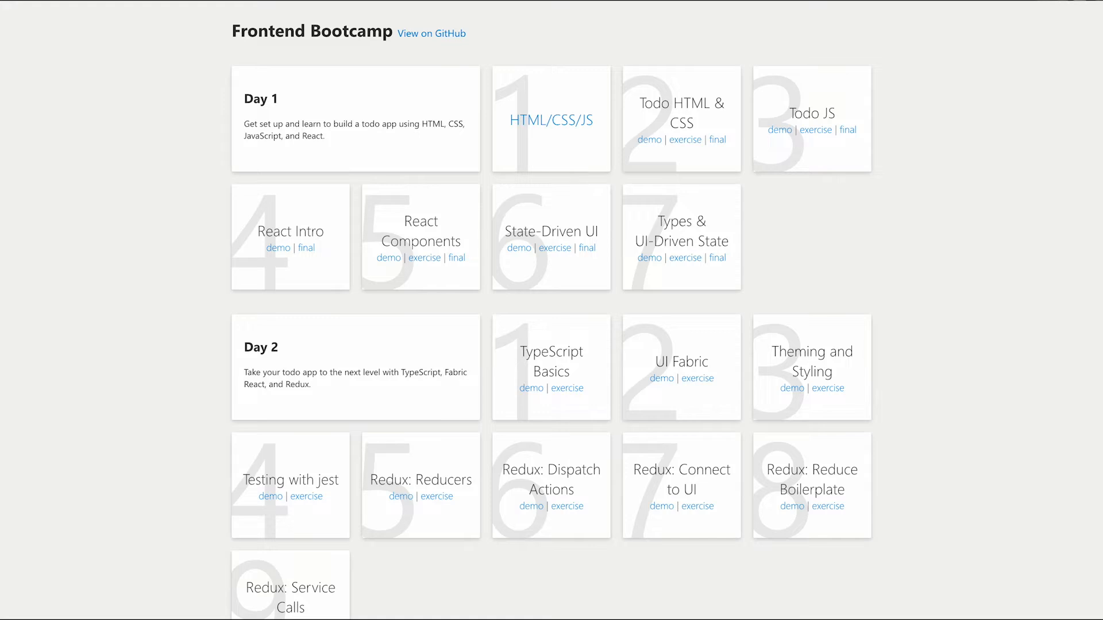
mouse_move(512, 338)
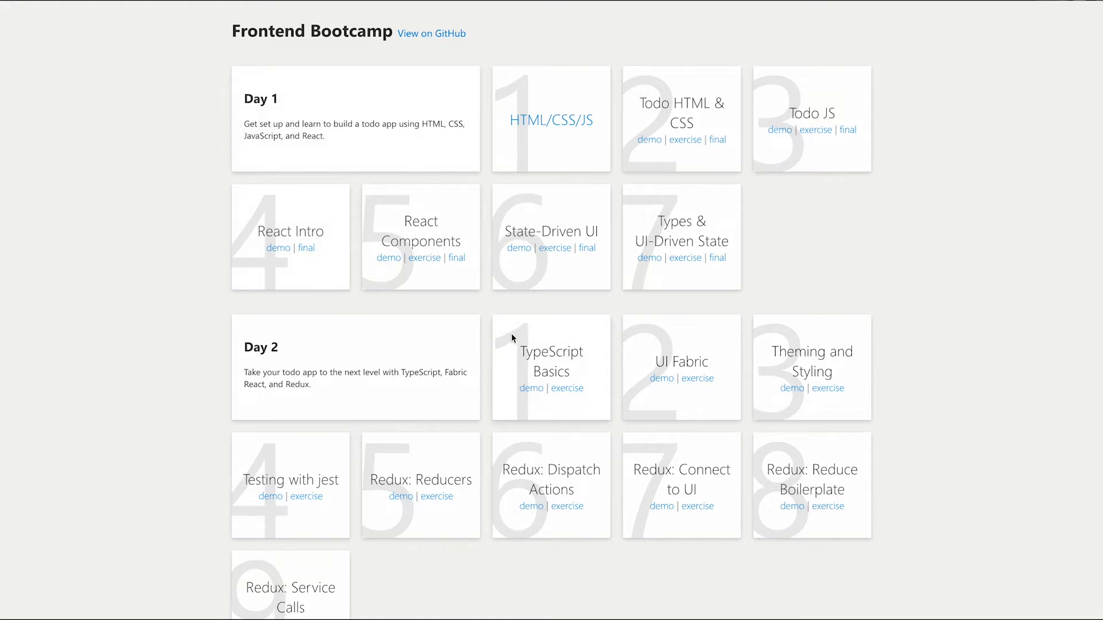
- Browse the Day 1 and Day 2 lesson cards on the Frontend Bootcamp site
scroll(down, 3)
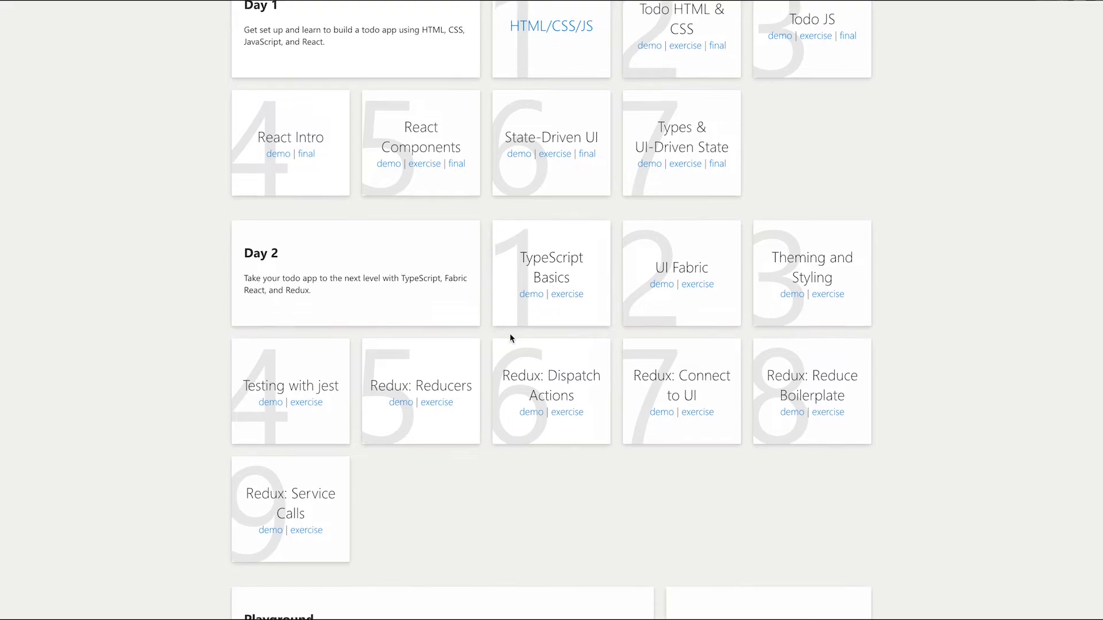
scroll(up, 3)
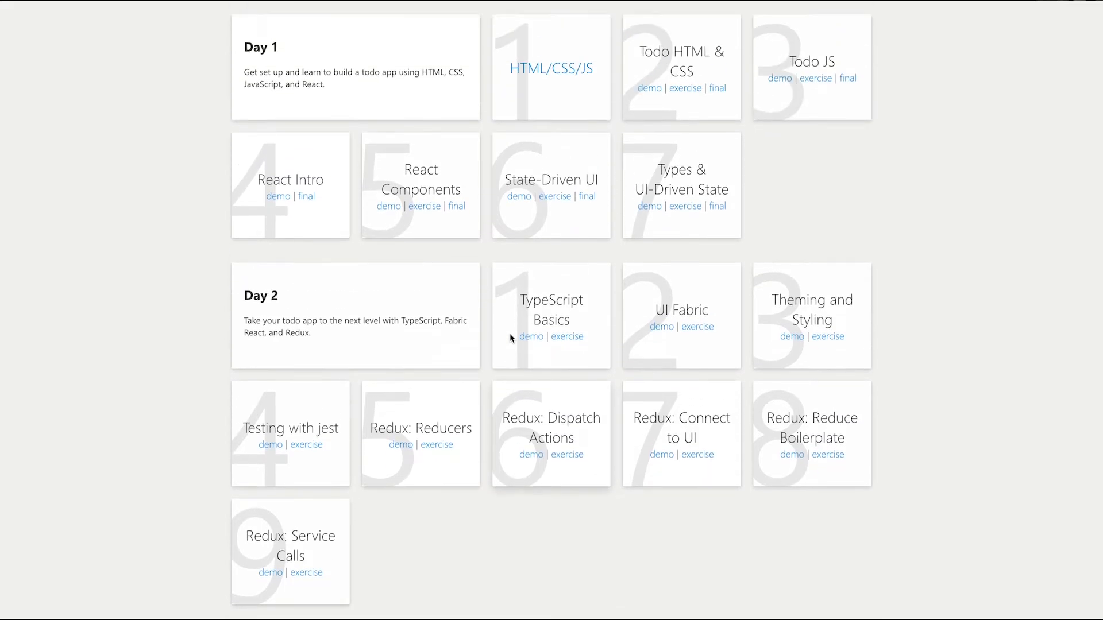
scroll(up, 3)
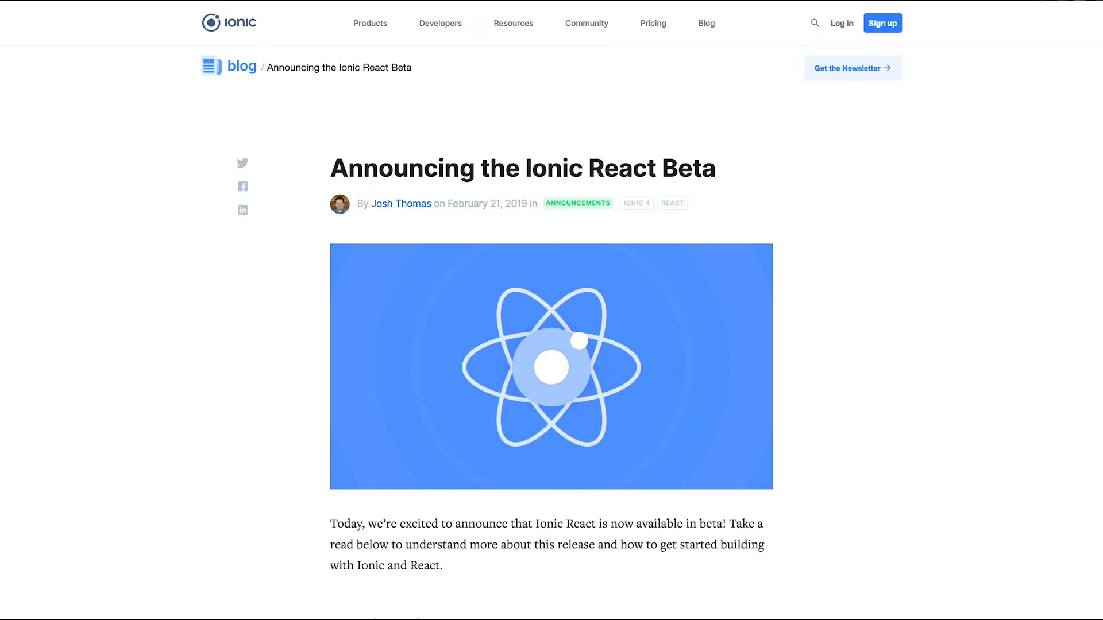
- Read the Ionic React Beta post through its history, getting-started steps and Modal component example
scroll(down, 3)
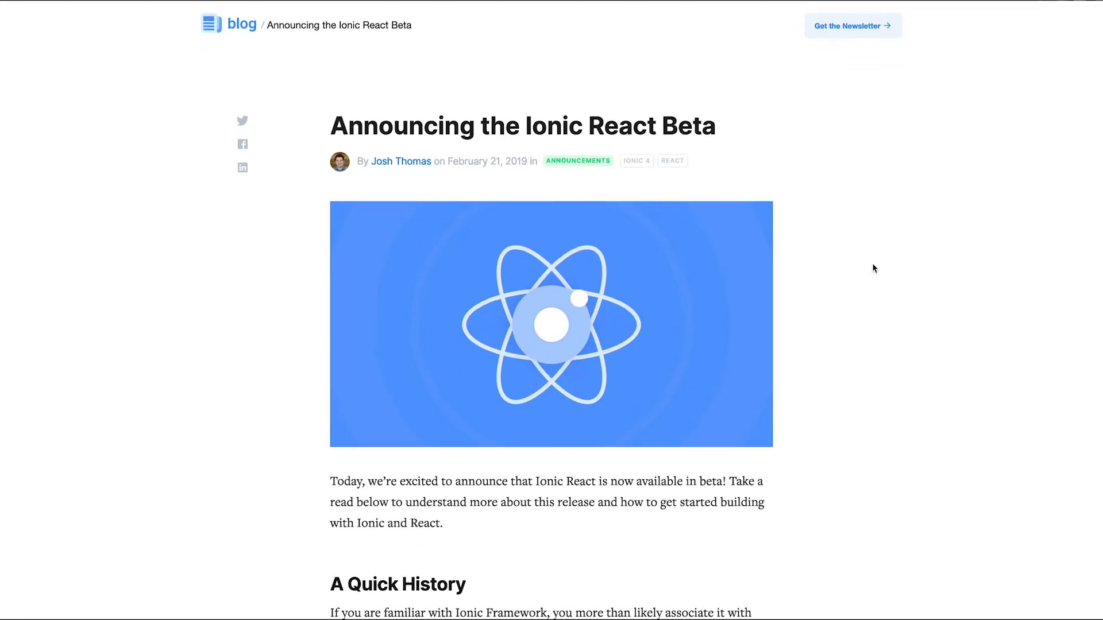
scroll(down, 3)
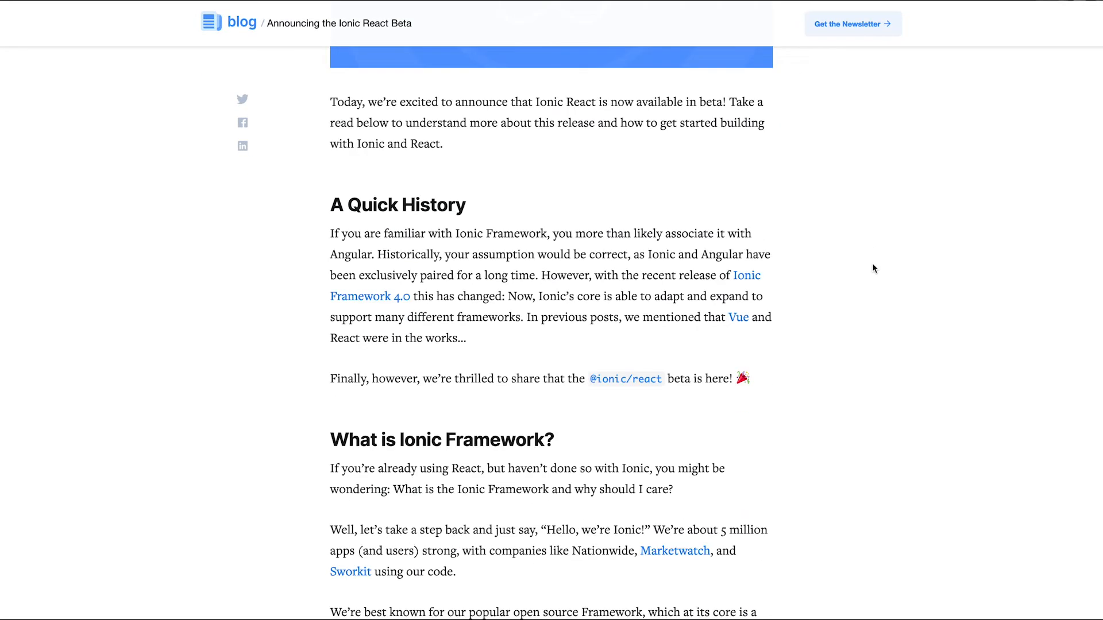
scroll(up, 3)
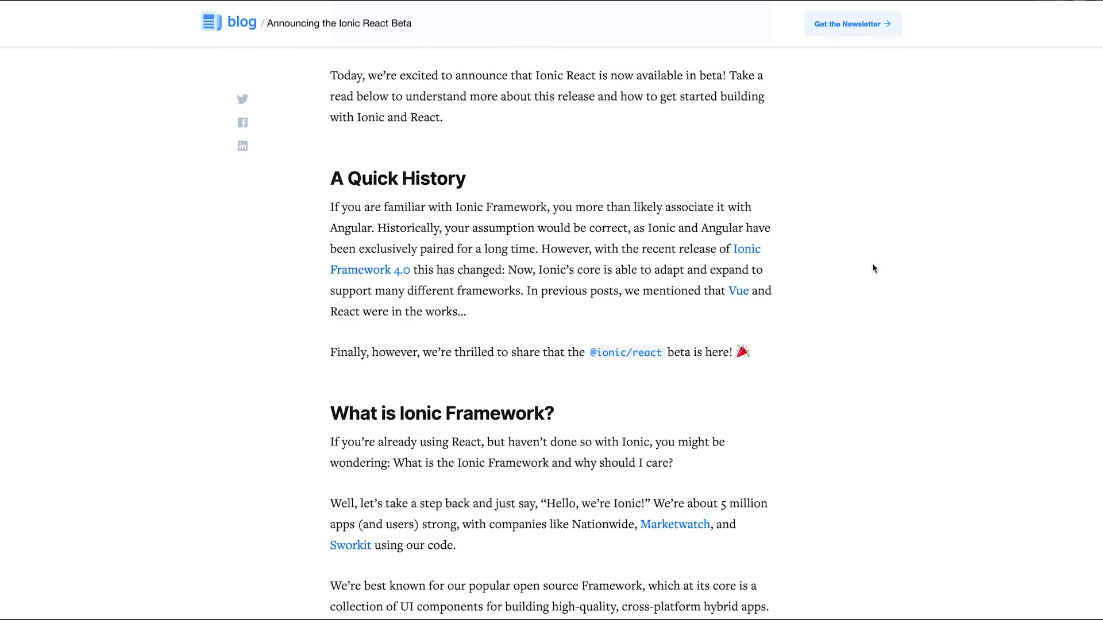
scroll(down, 3)
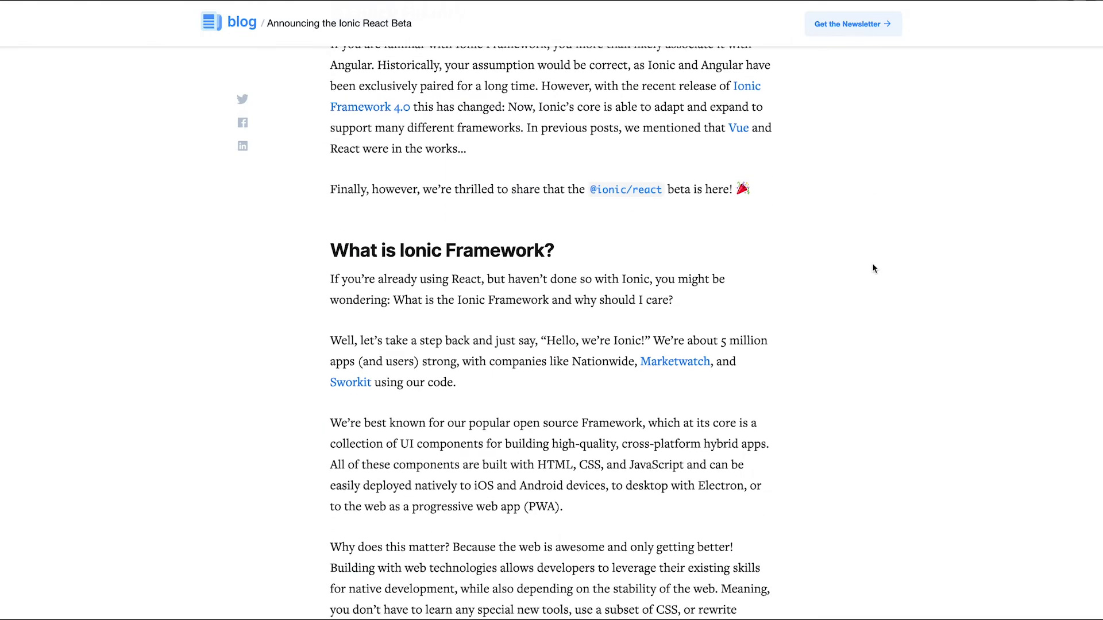
scroll(down, 3)
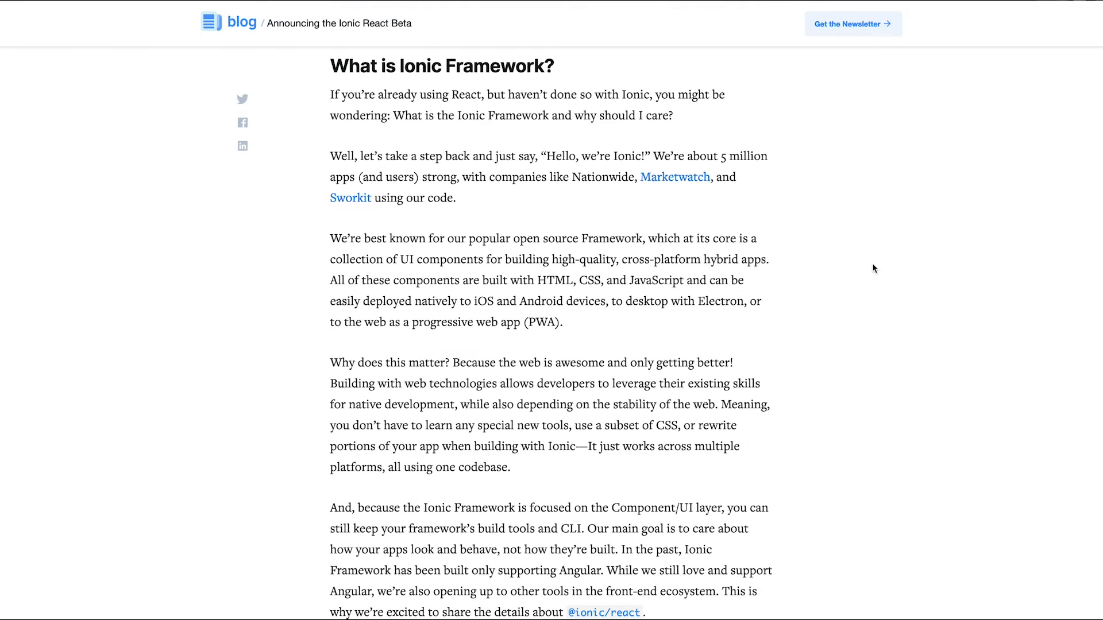
scroll(down, 3)
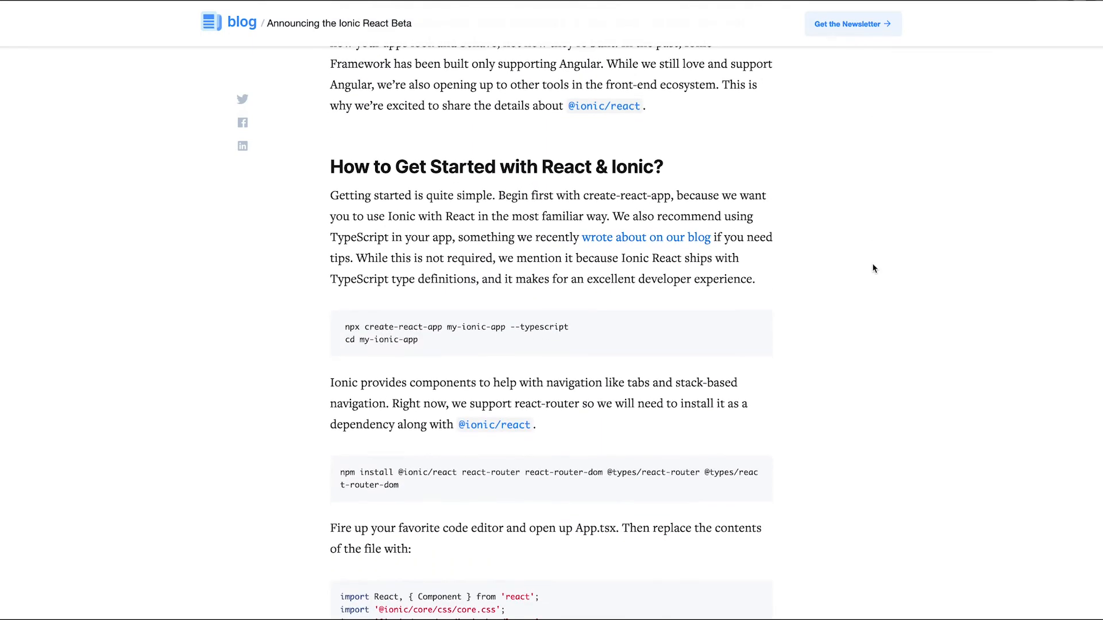
scroll(down, 3)
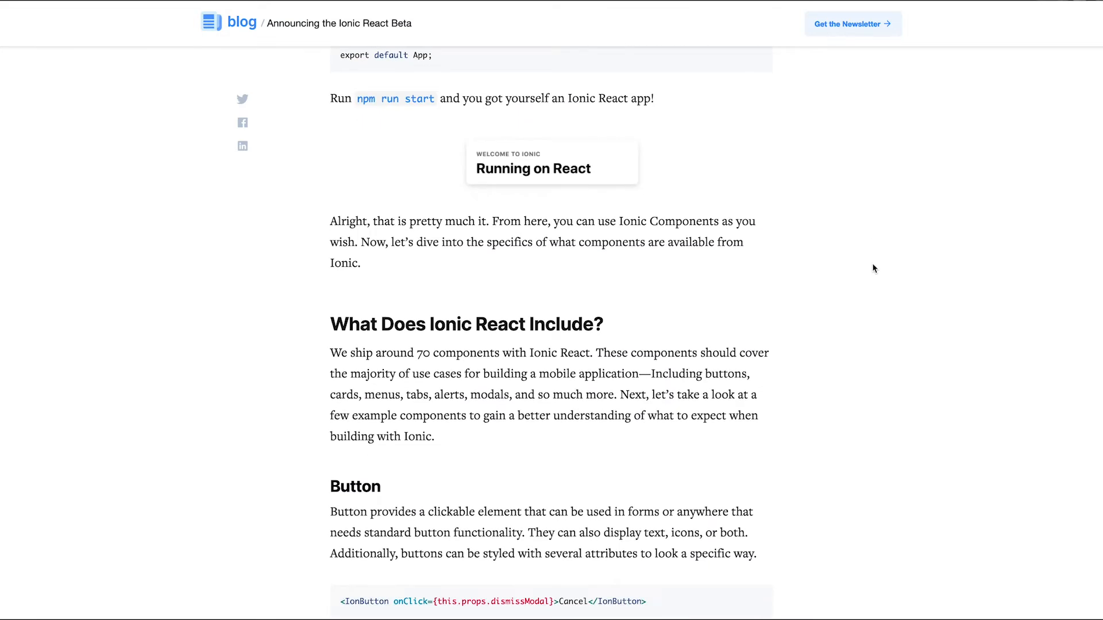
scroll(down, 3)
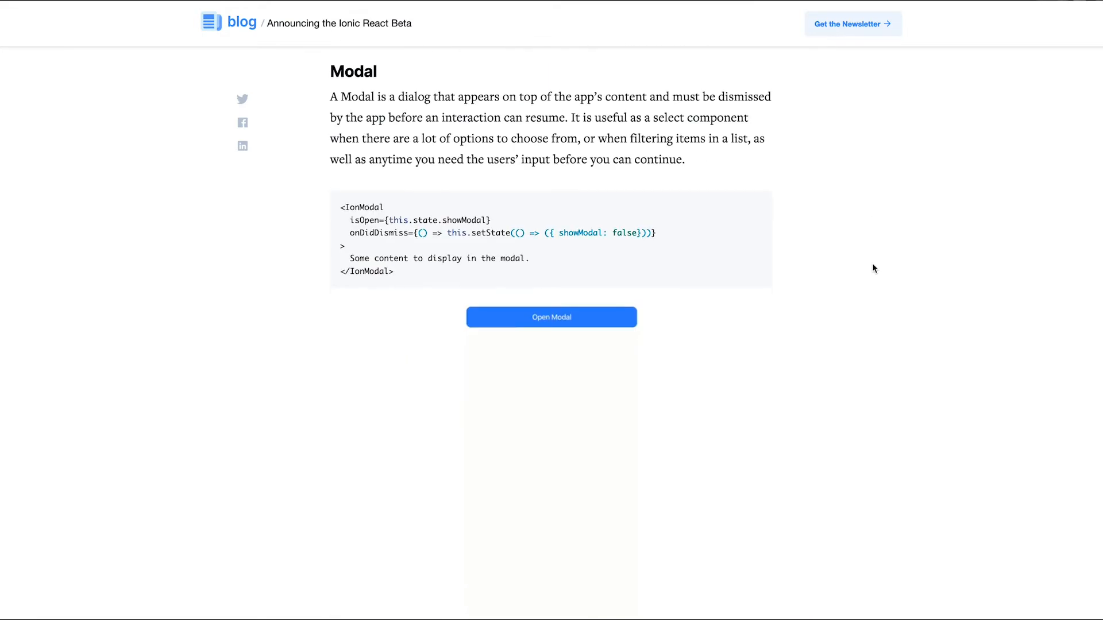
scroll(down, 3)
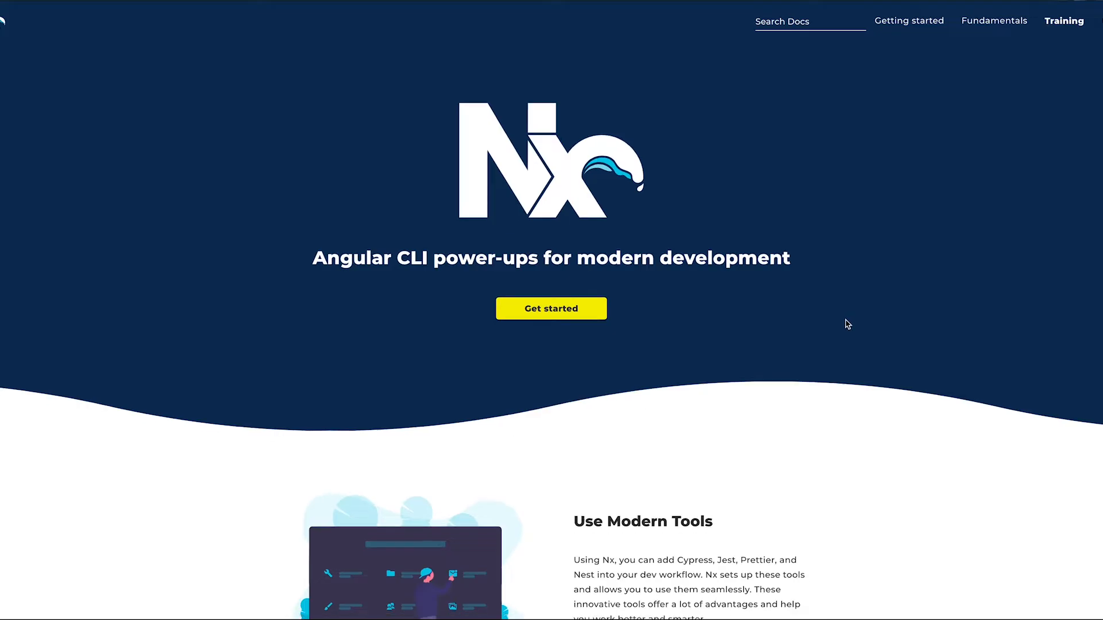
- Browse the Nx homepage past Use Modern Tools and Build Full-Stack Applications to Develop Like Google
scroll(down, 3)
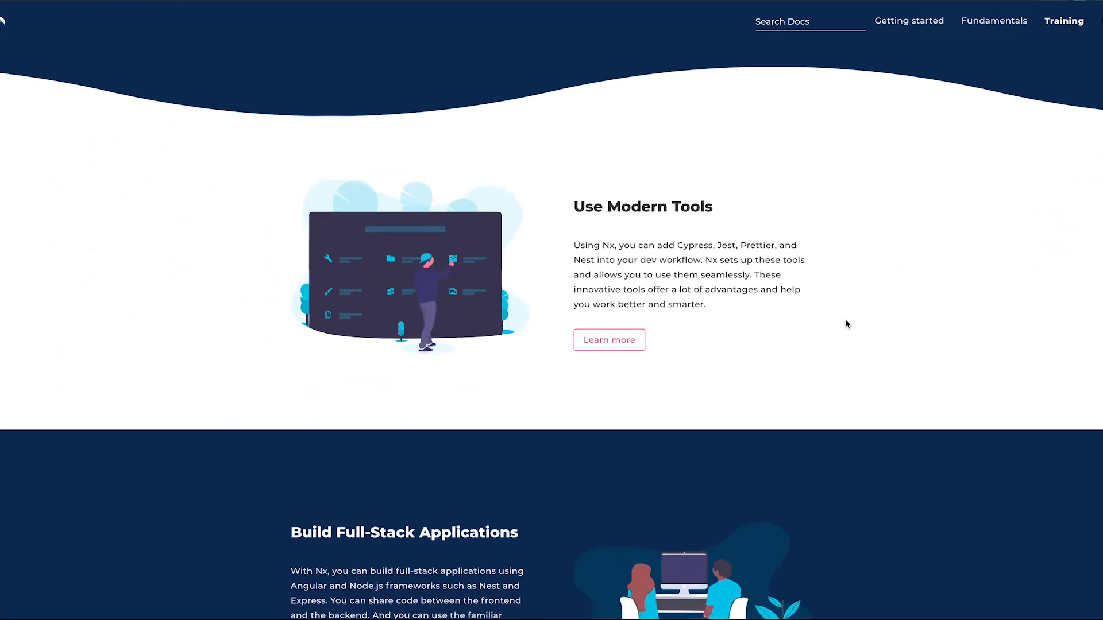
scroll(down, 3)
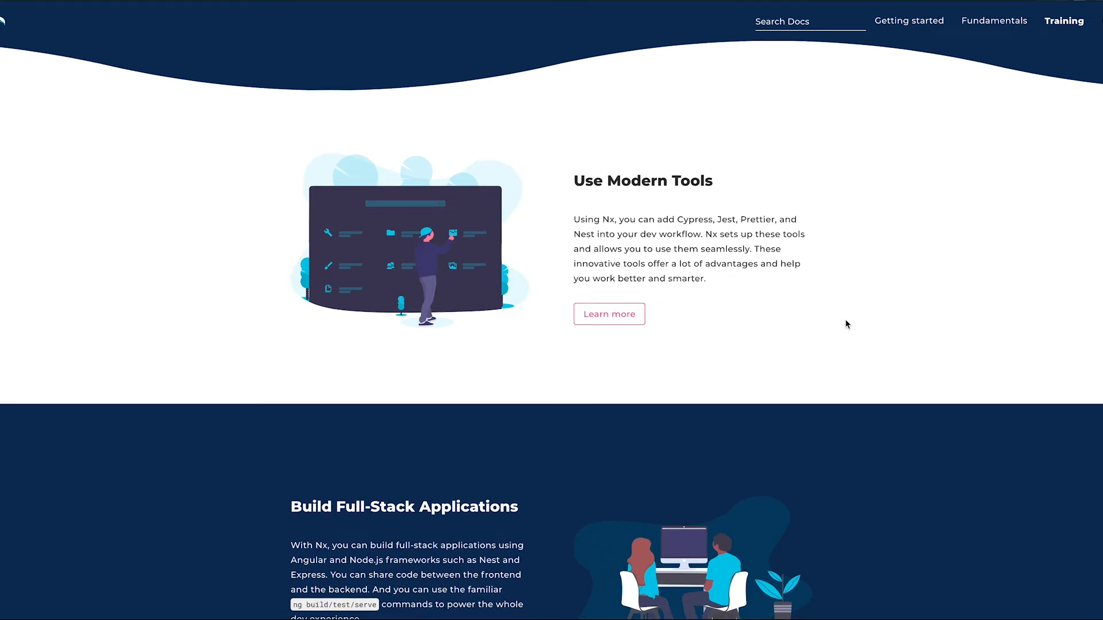
scroll(down, 3)
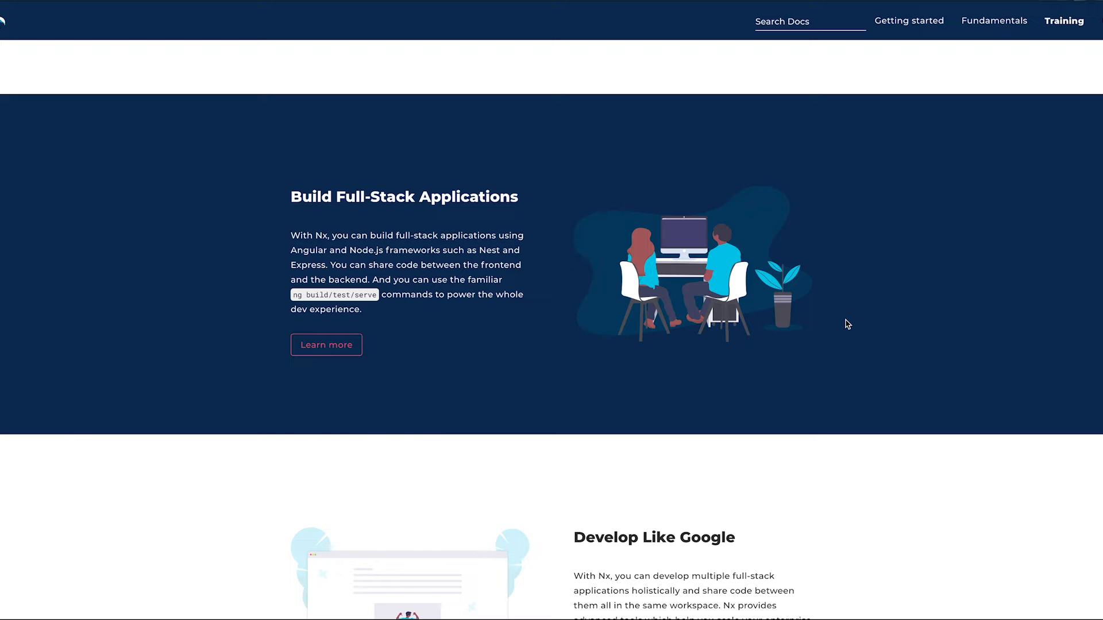
scroll(down, 3)
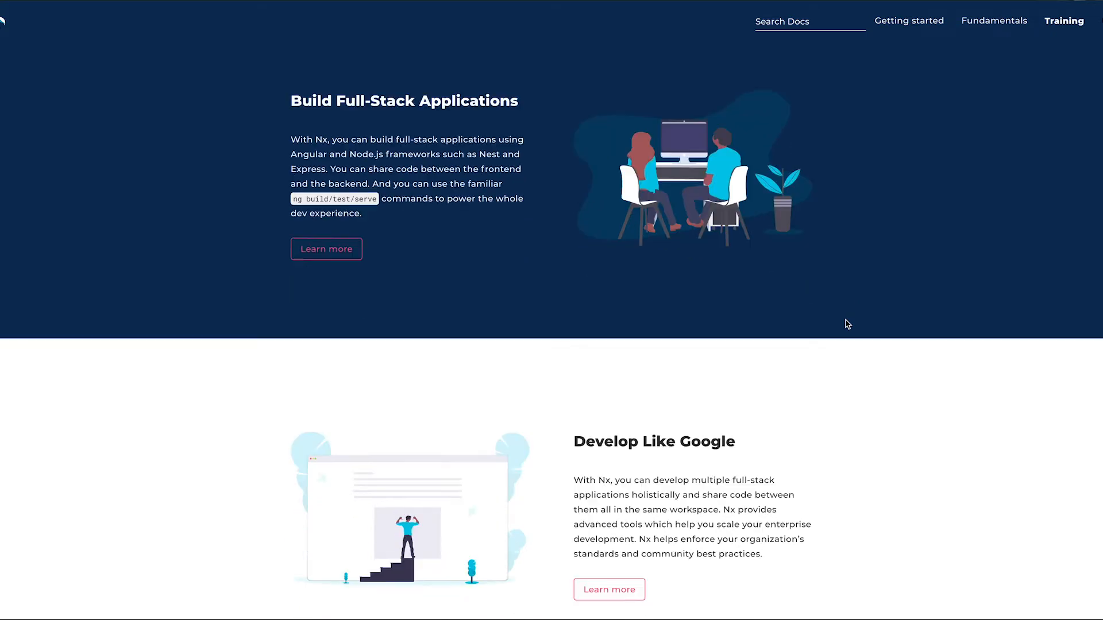
scroll(down, 3)
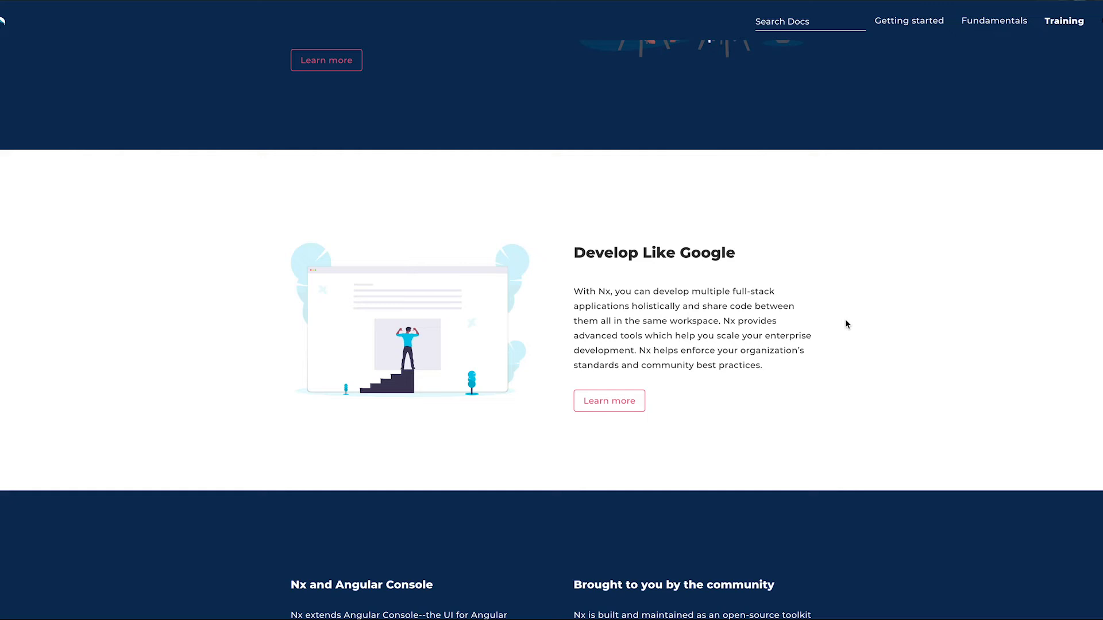
scroll(down, 3)
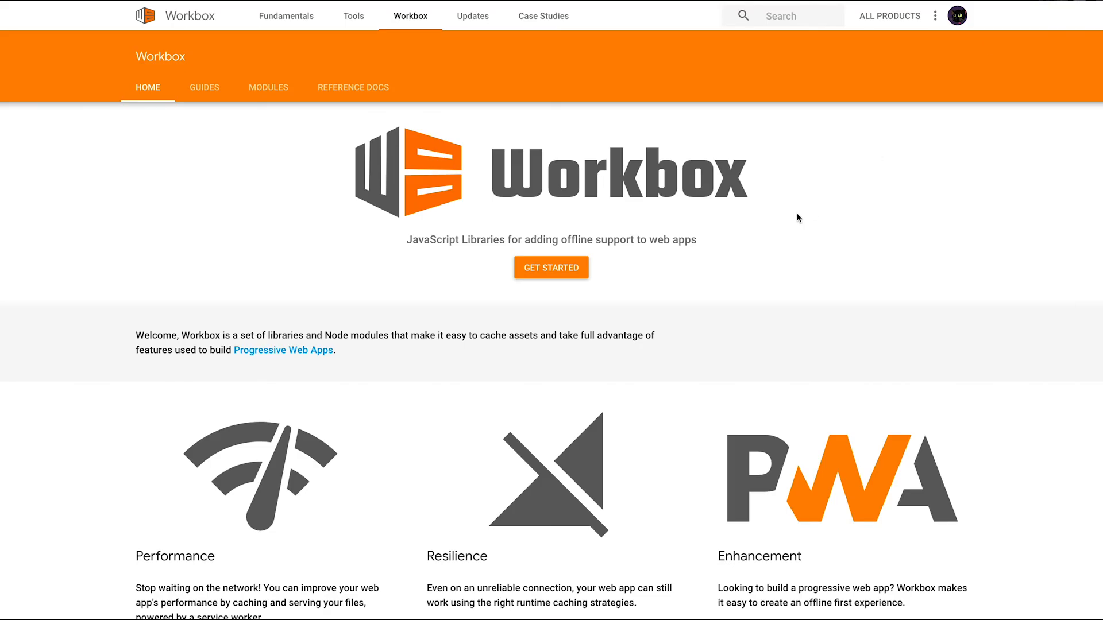
- Scroll the Workbox homepage to its Performance, Resilience and Enhancement feature icons
scroll(down, 3)
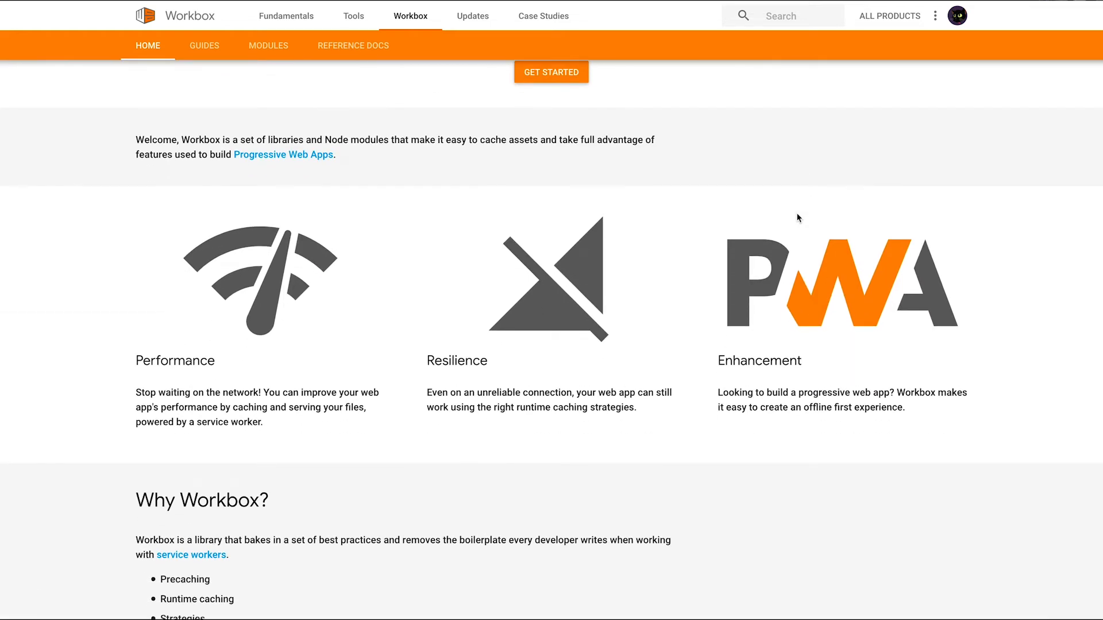
mouse_move(779, 236)
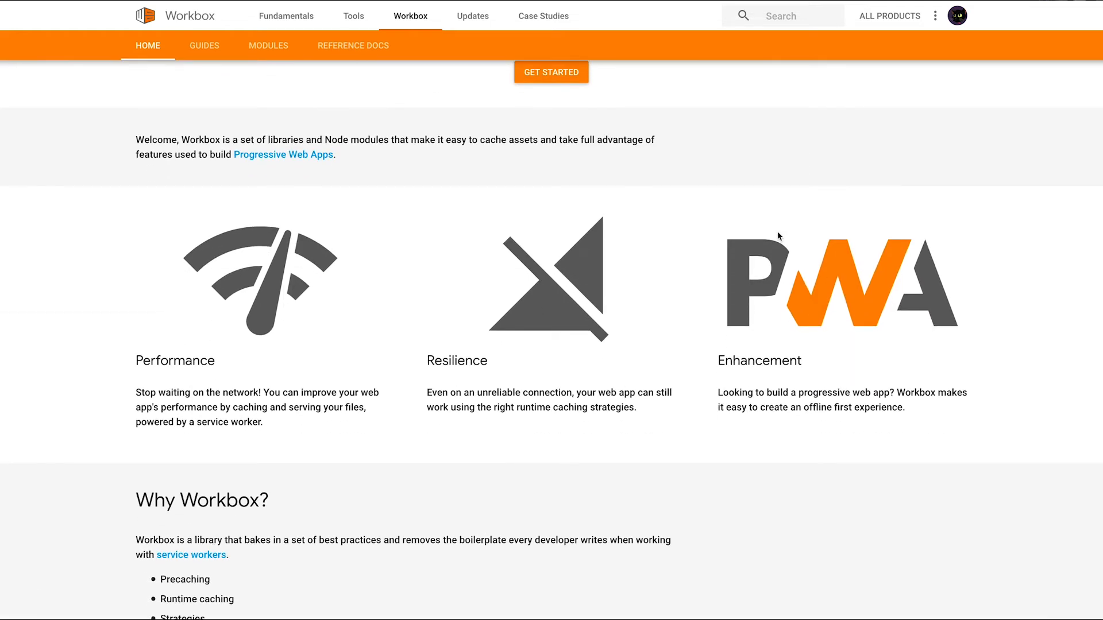
mouse_move(71, 281)
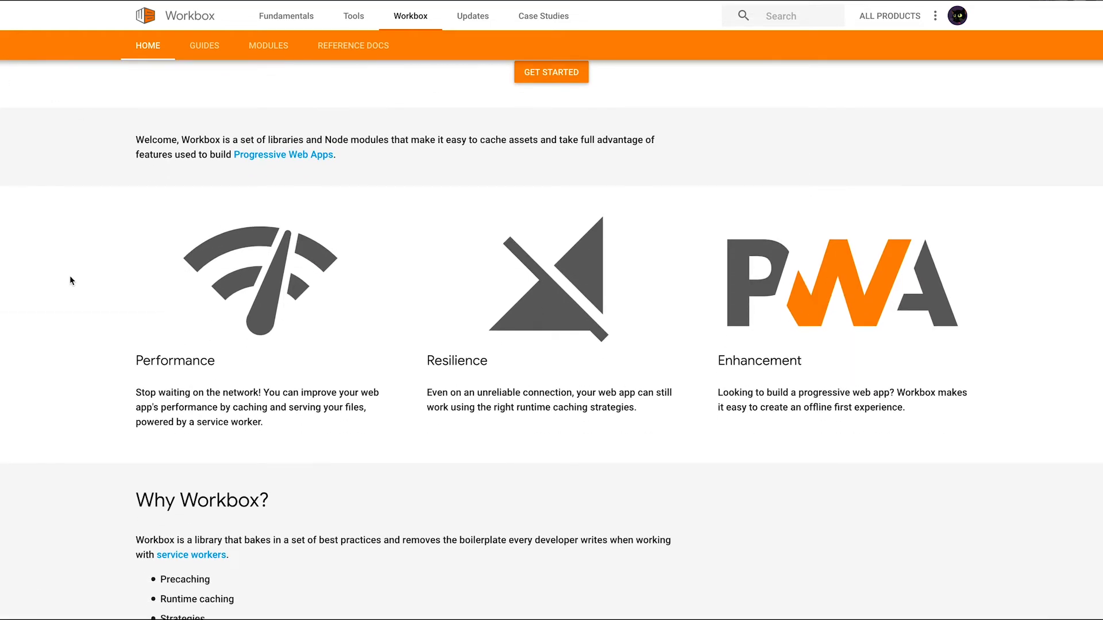
scroll(down, 3)
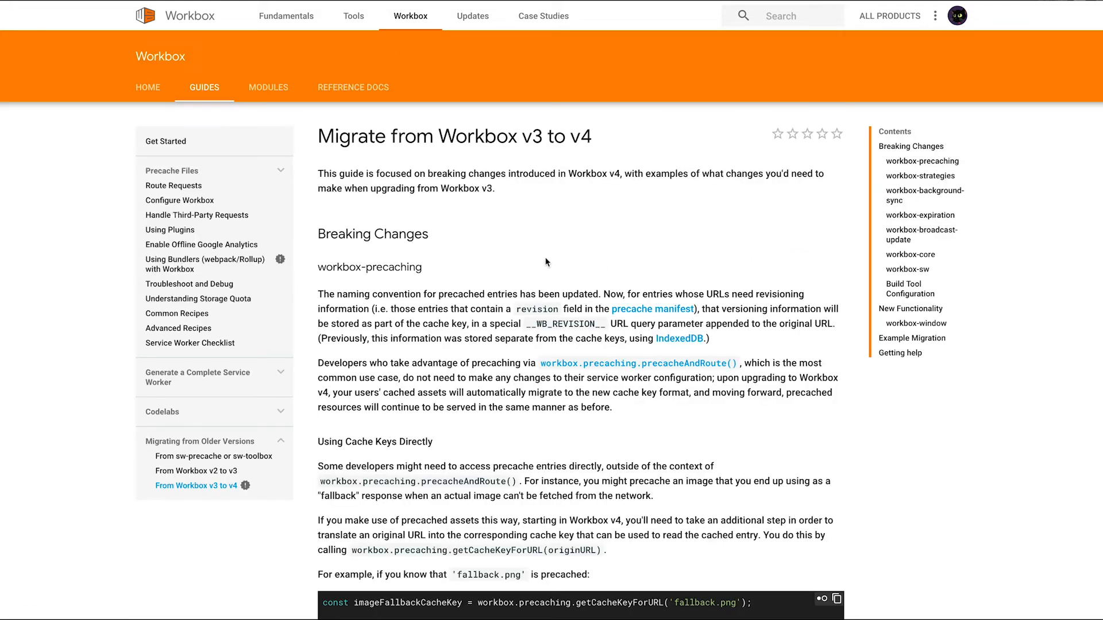
- Read the Workbox v3-to-v4 migration guide through breaking changes to Example Migration and Getting help
scroll(down, 3)
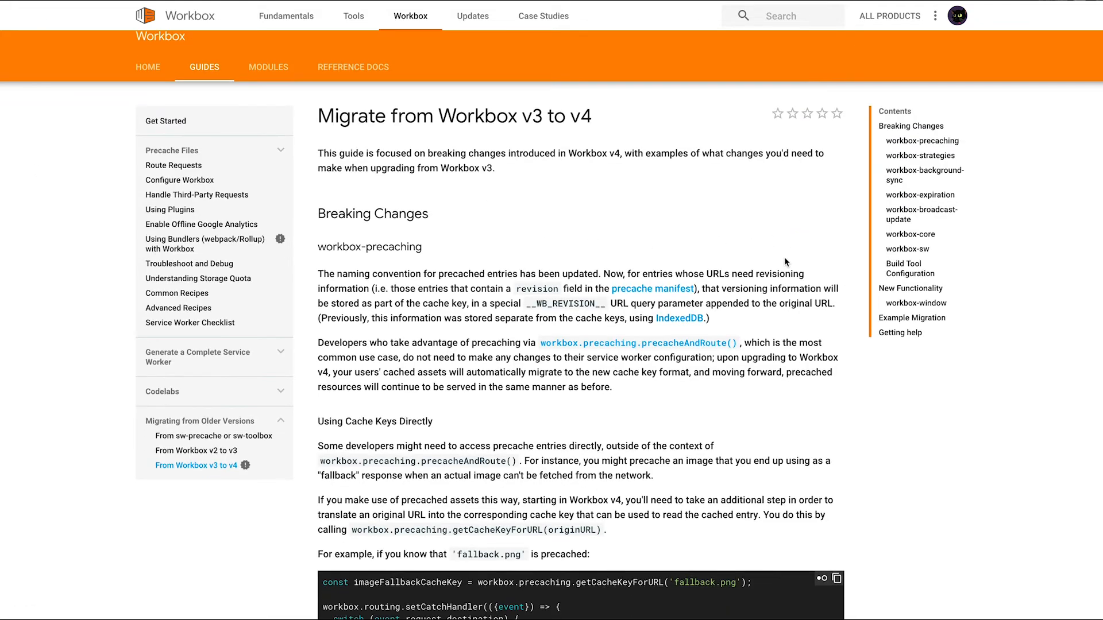
scroll(down, 3)
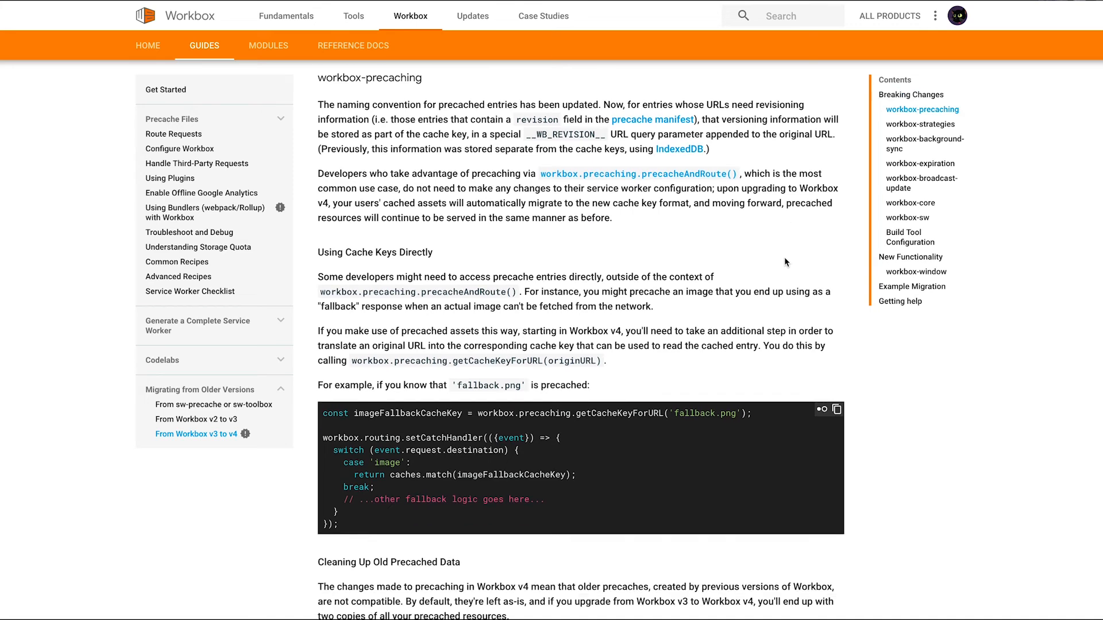
scroll(down, 3)
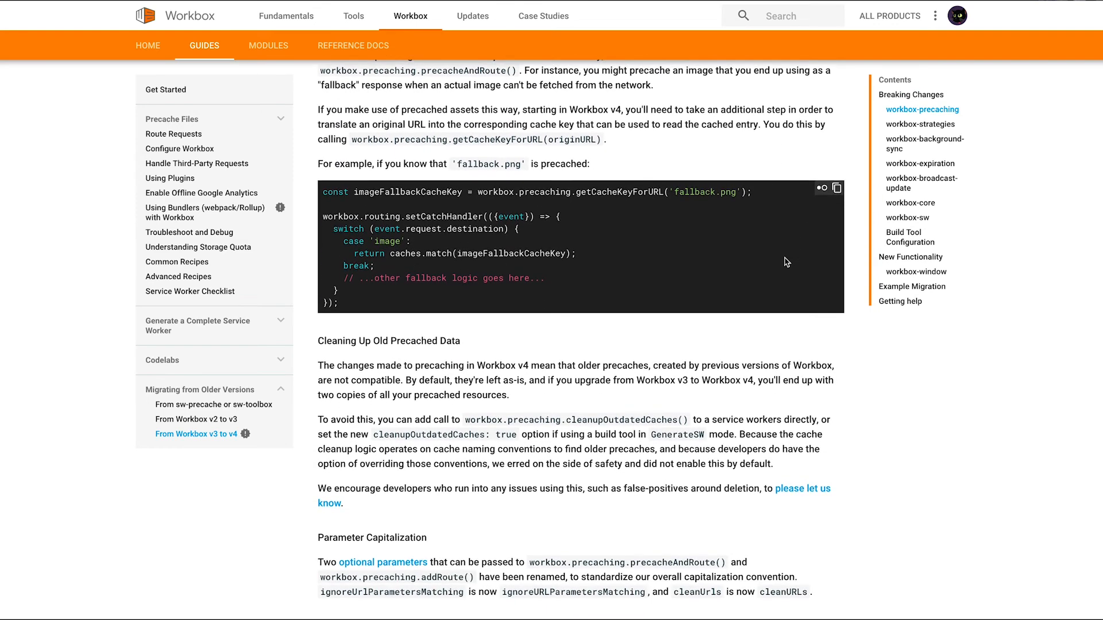
scroll(down, 3)
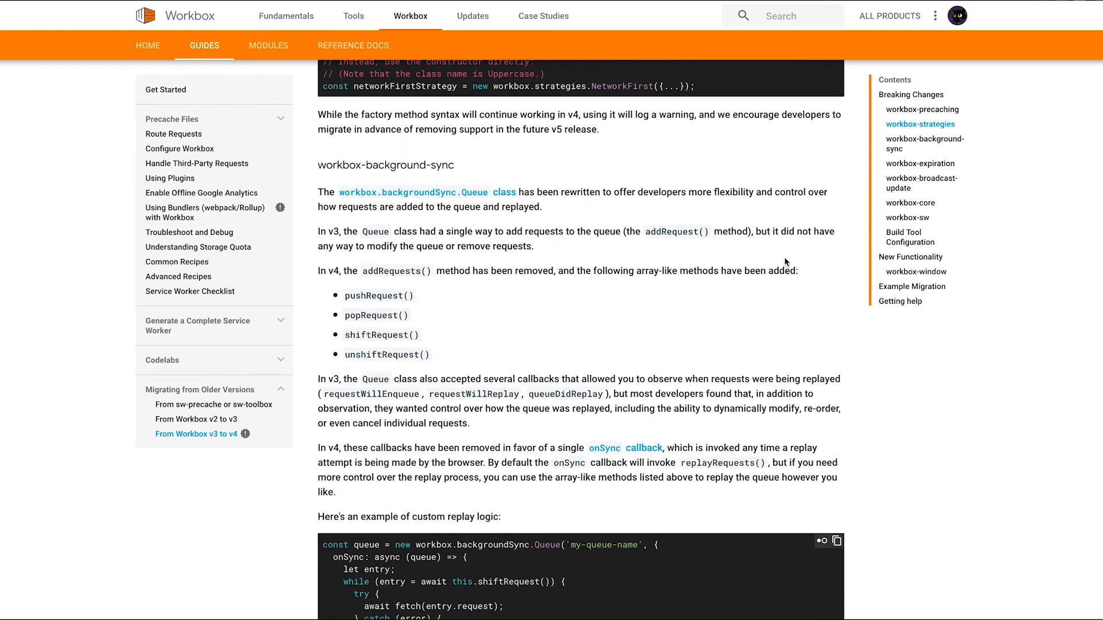
scroll(down, 3)
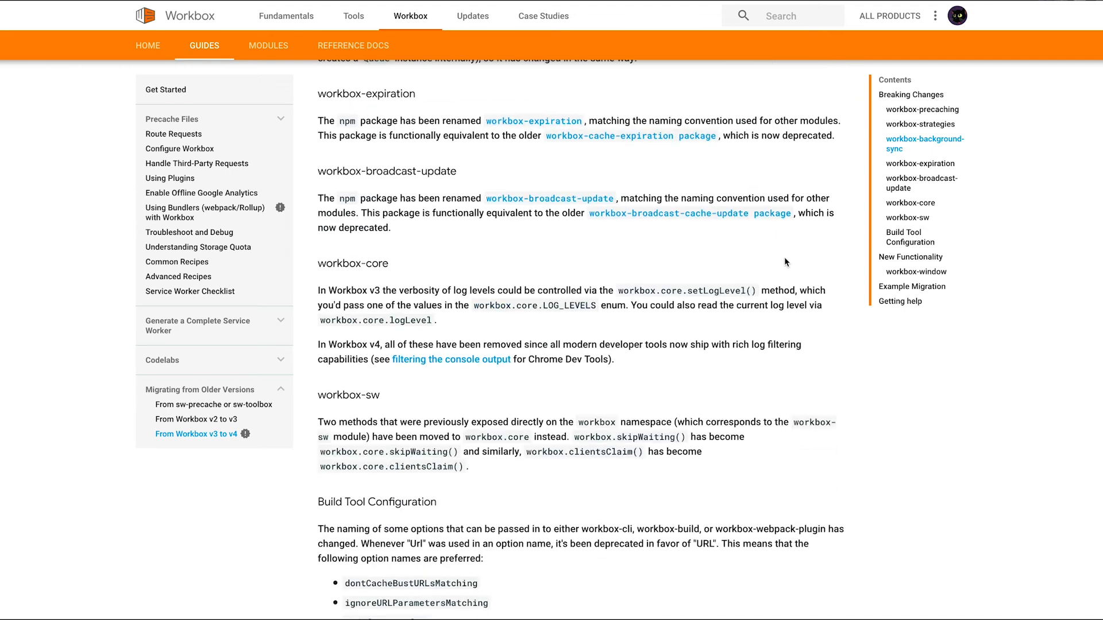
scroll(down, 3)
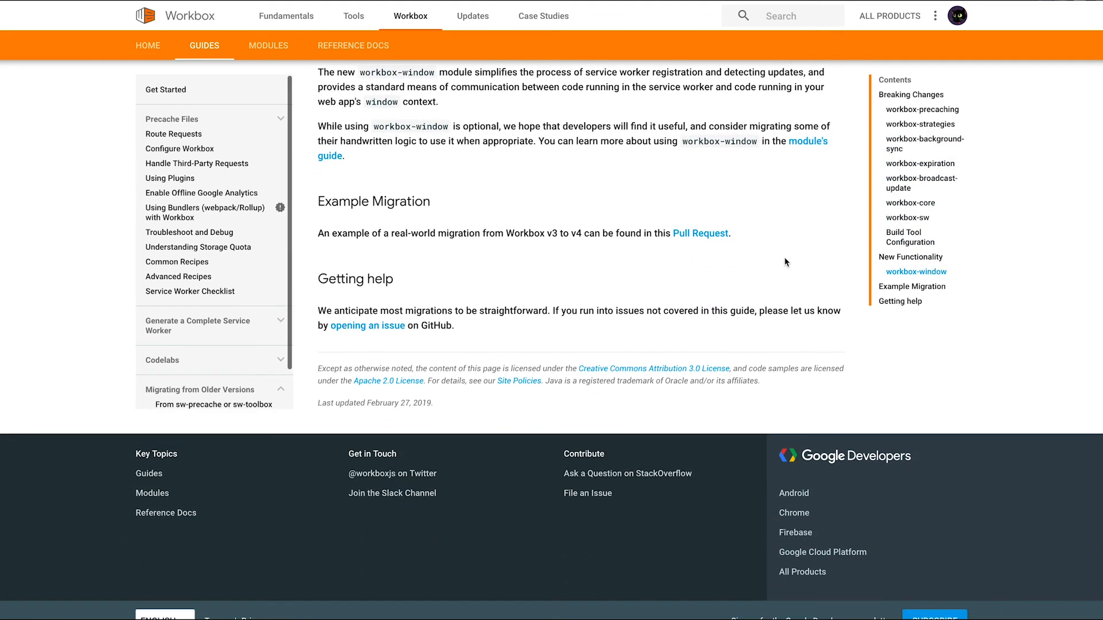
mouse_move(800, 212)
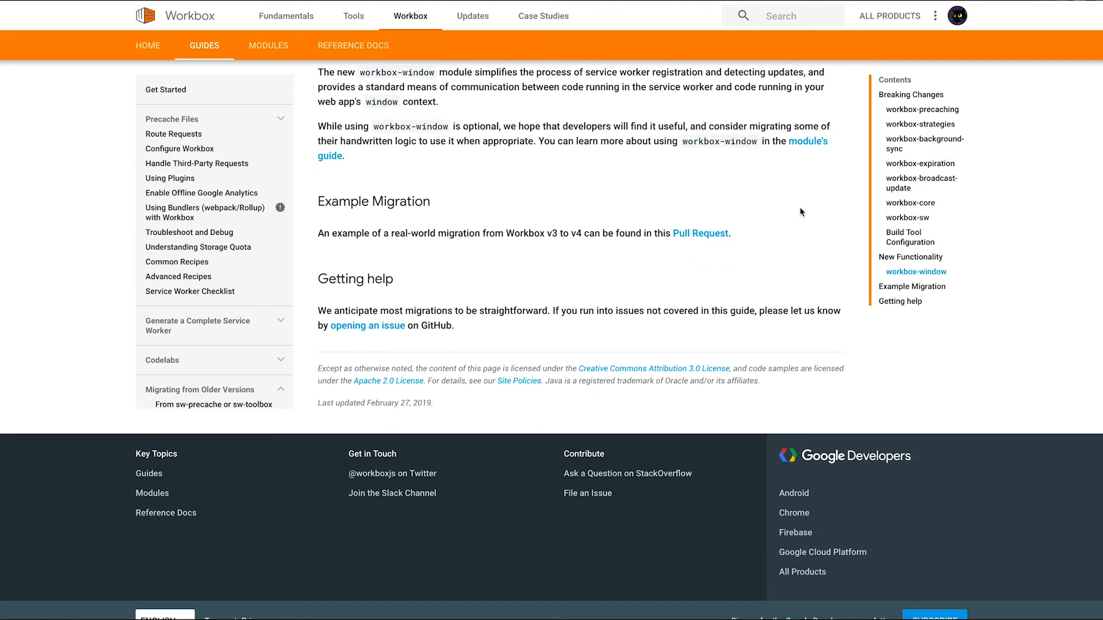